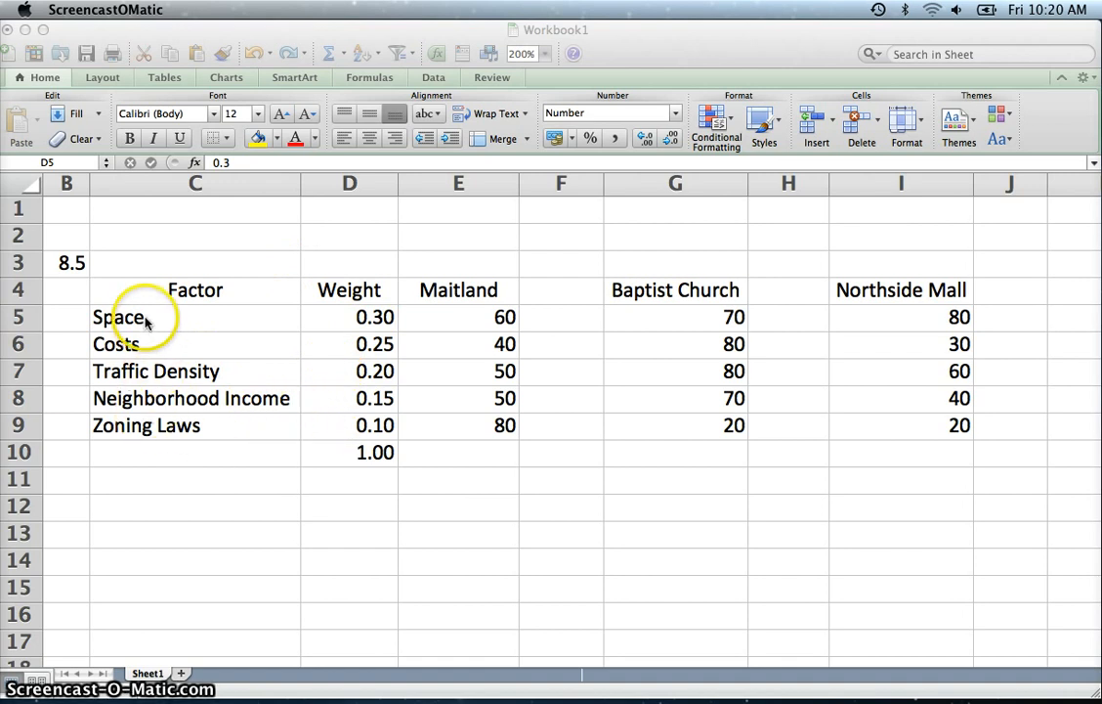
mouse_move(153, 430)
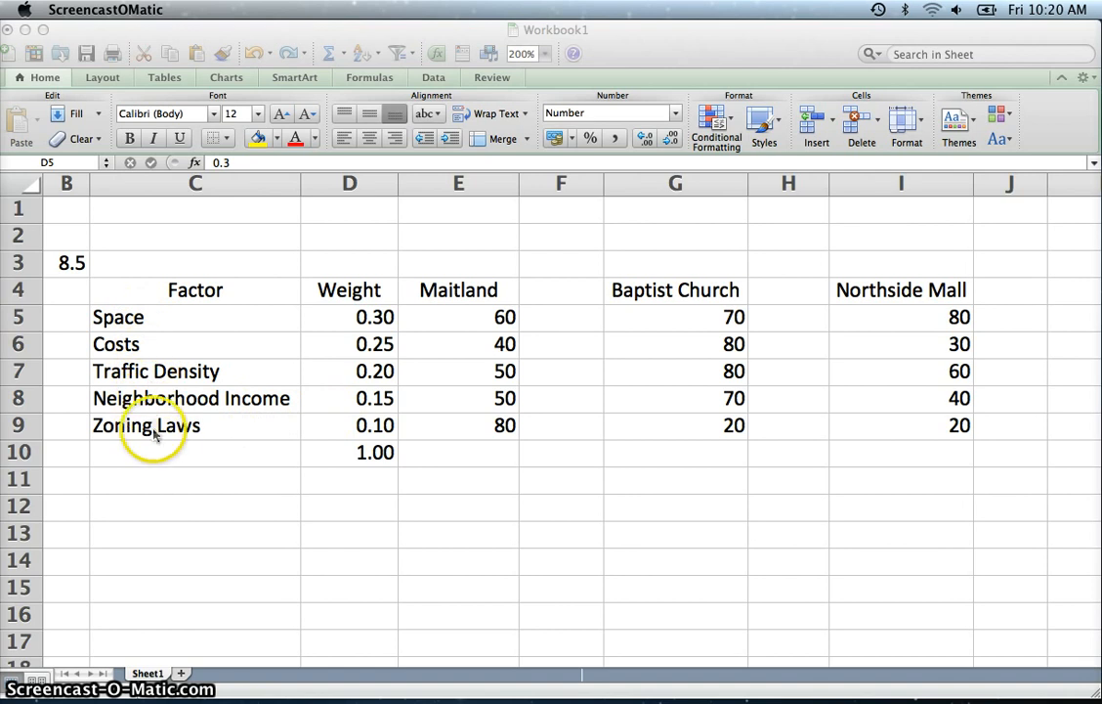
mouse_move(160, 446)
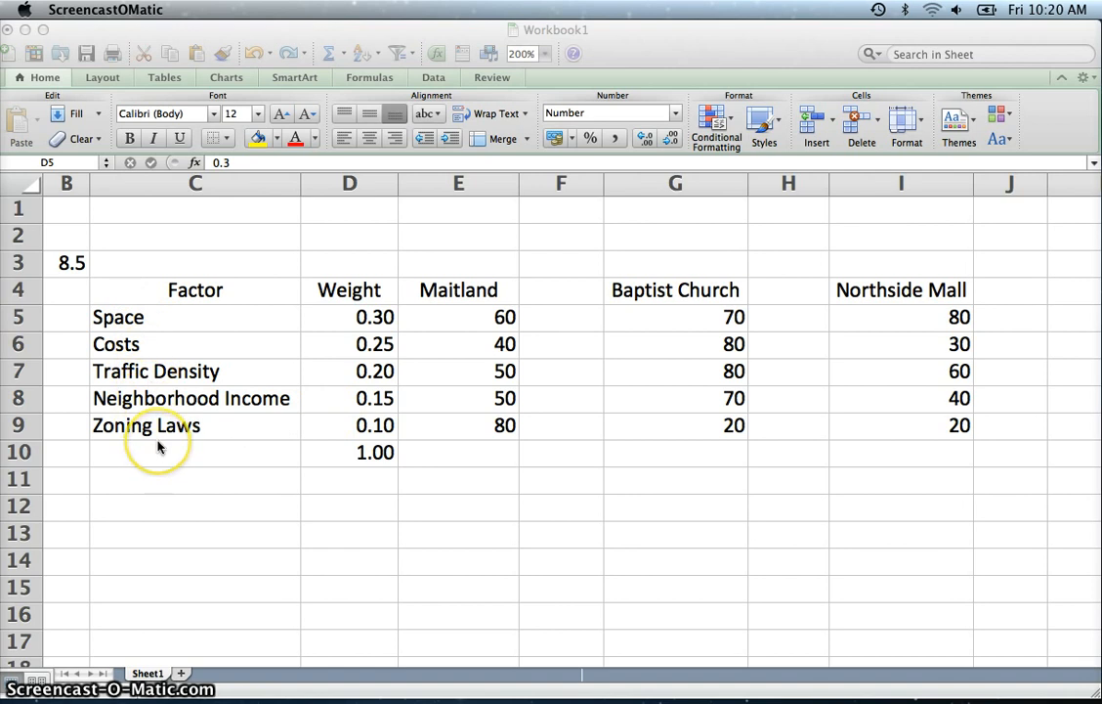
mouse_move(211, 454)
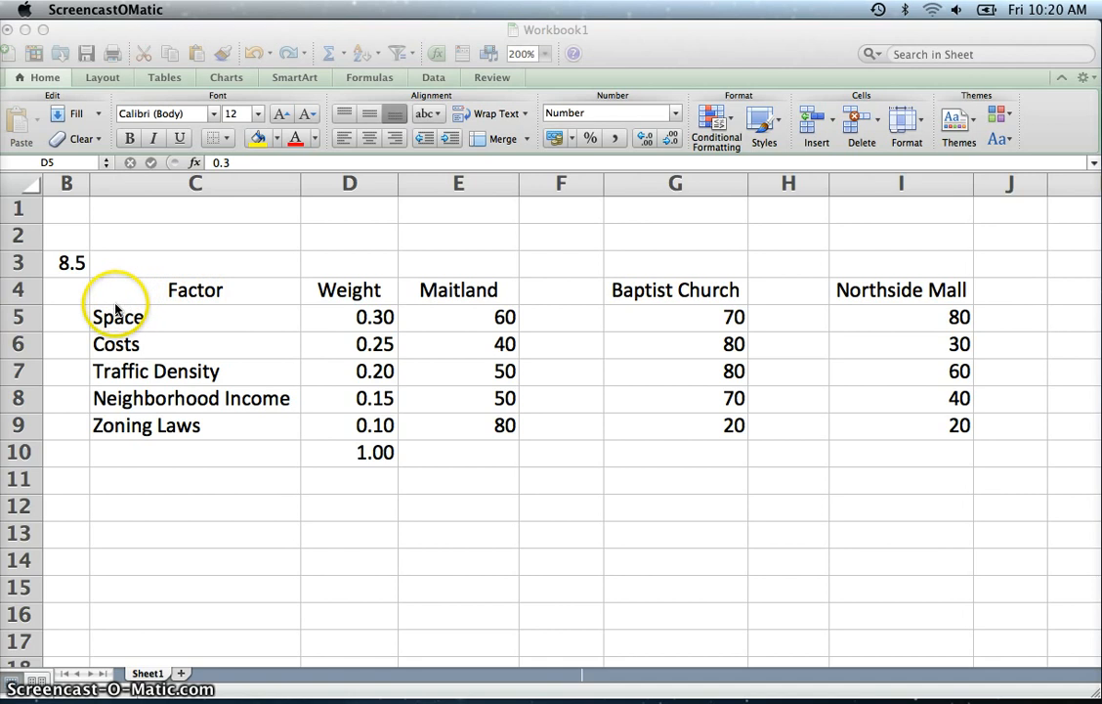
mouse_move(235, 454)
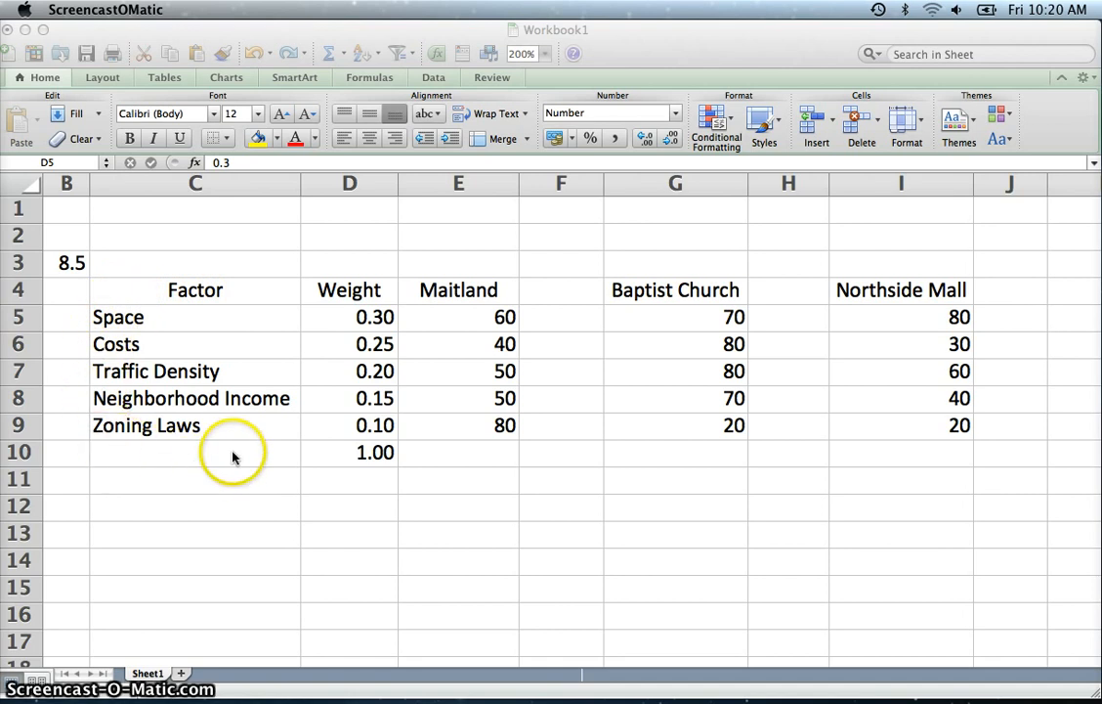
mouse_move(381, 342)
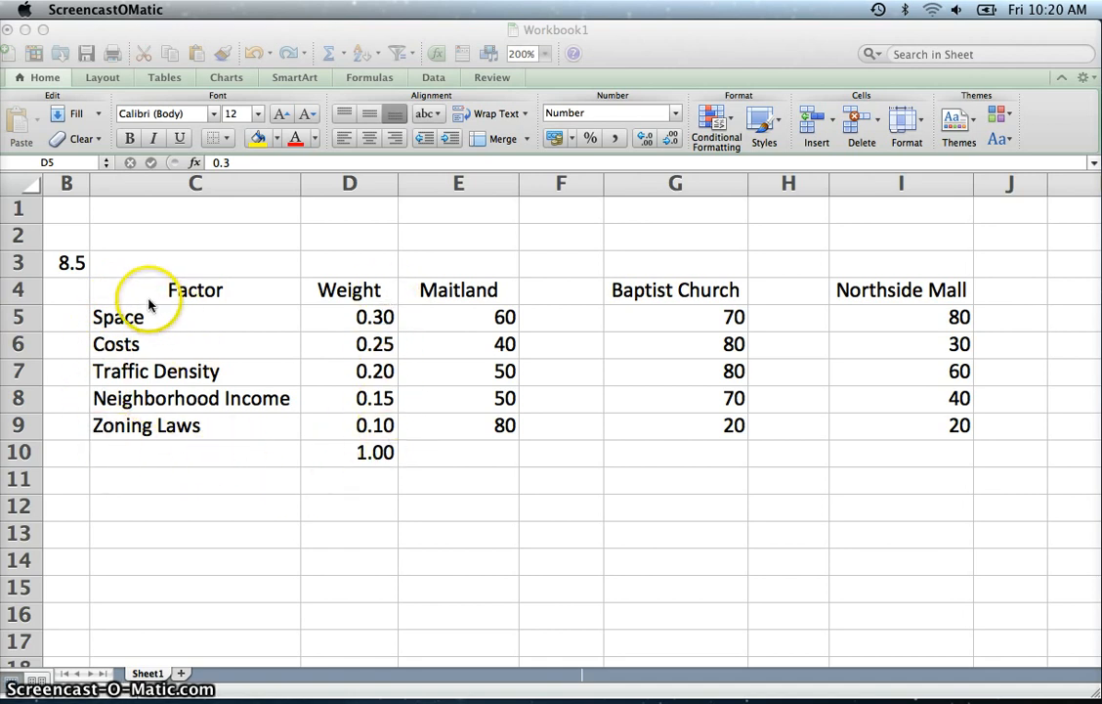
mouse_move(117, 317)
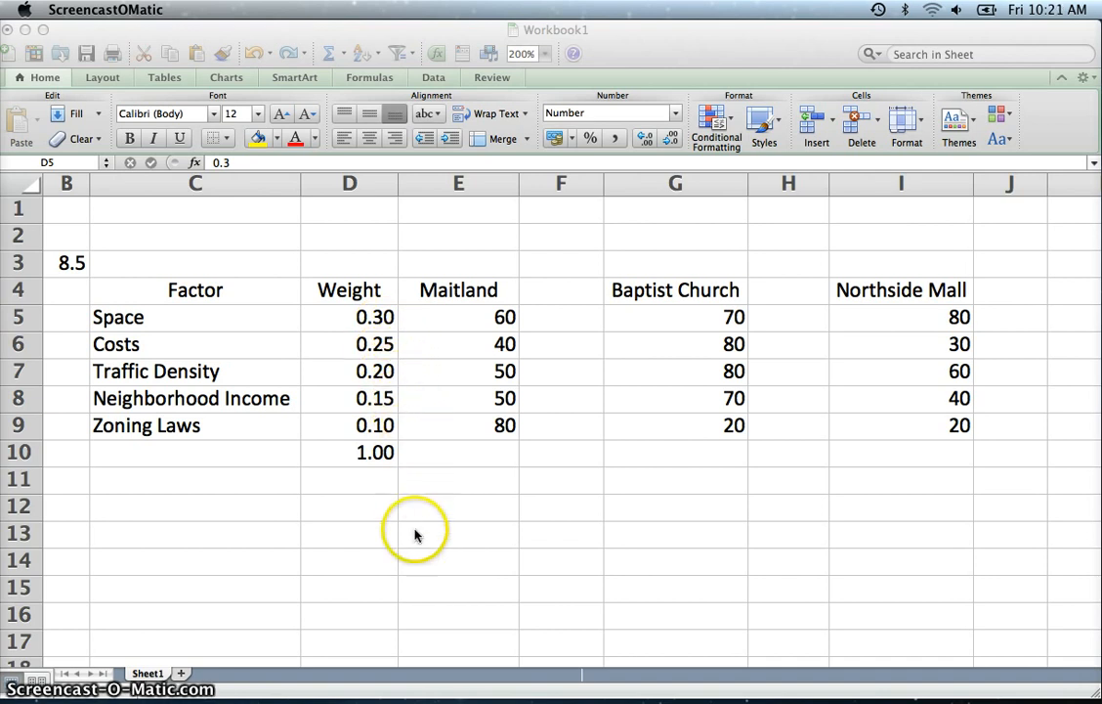
mouse_move(399, 449)
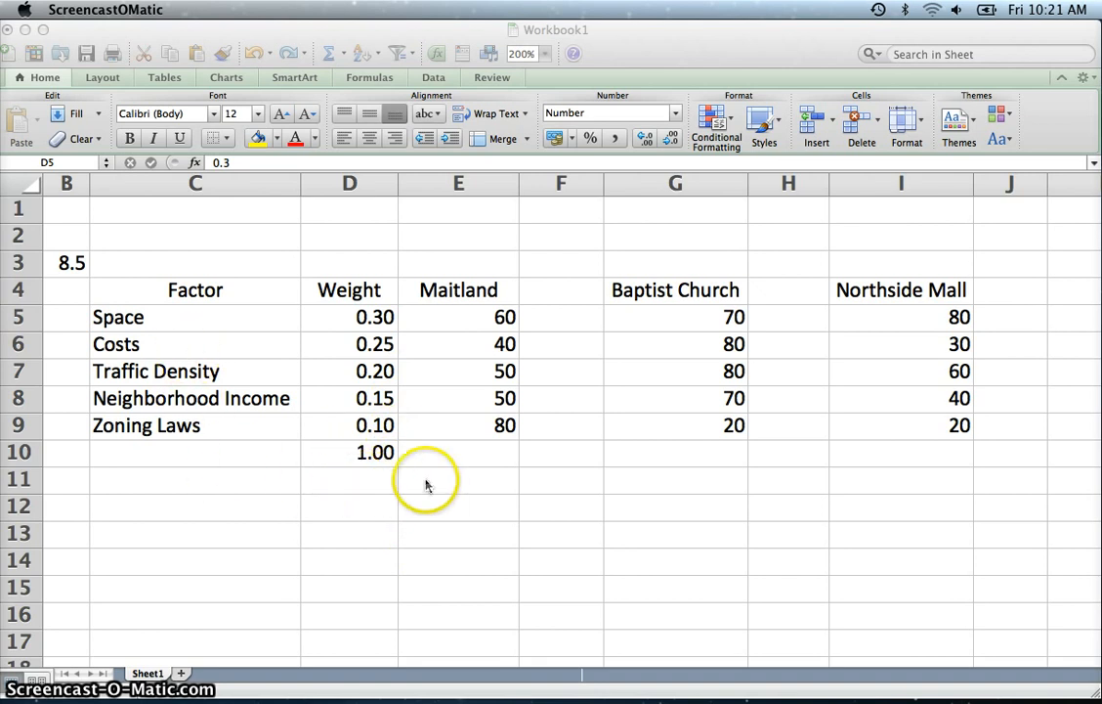
mouse_move(382, 479)
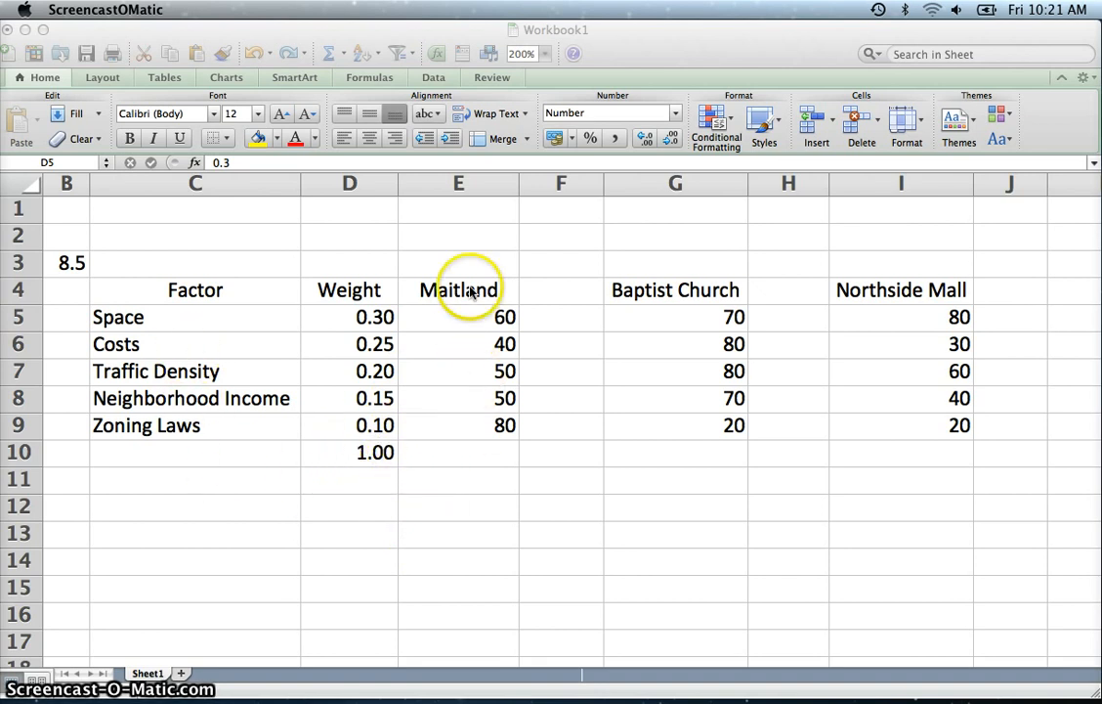
mouse_move(796, 293)
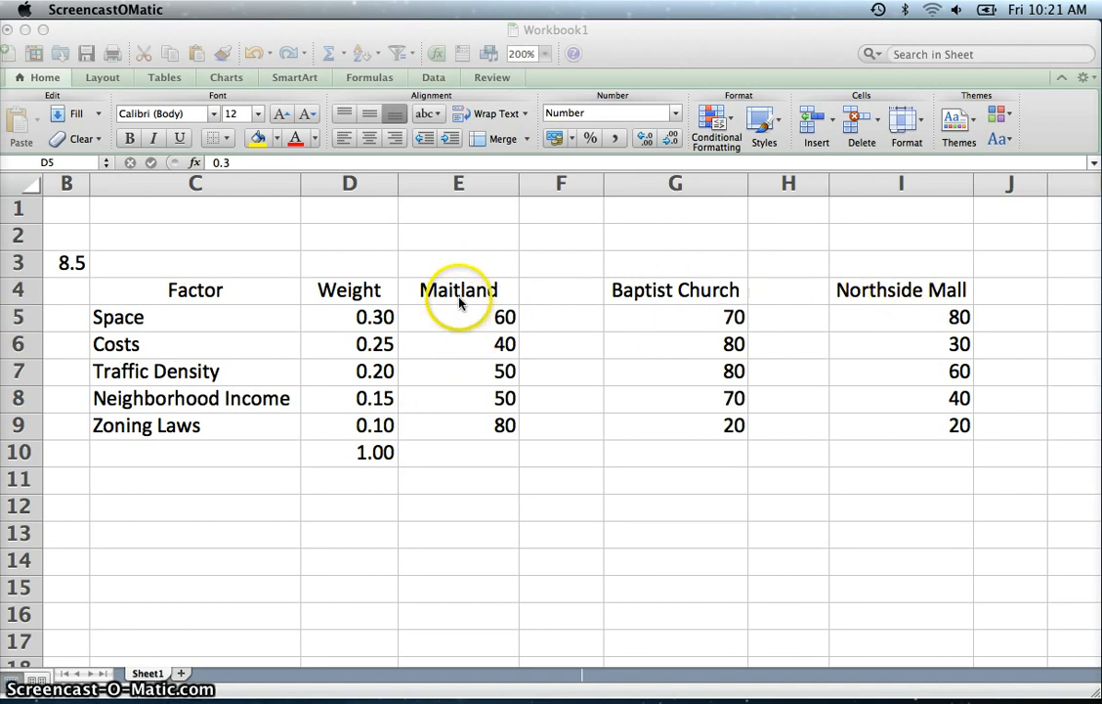
mouse_move(929, 308)
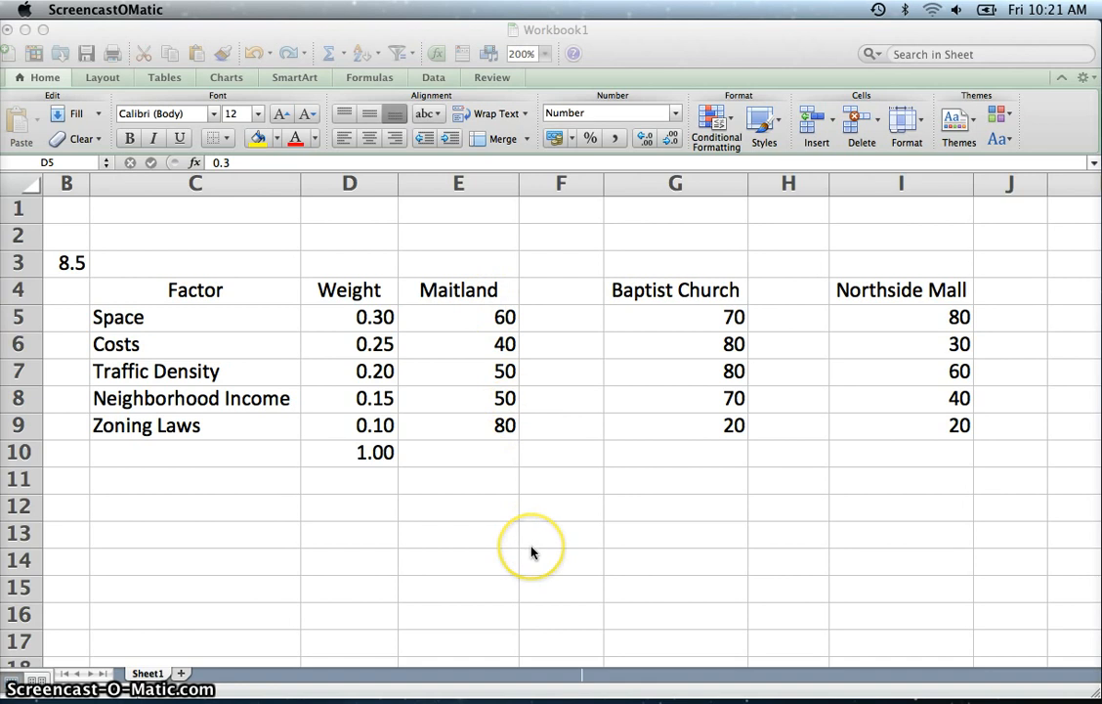
mouse_move(549, 467)
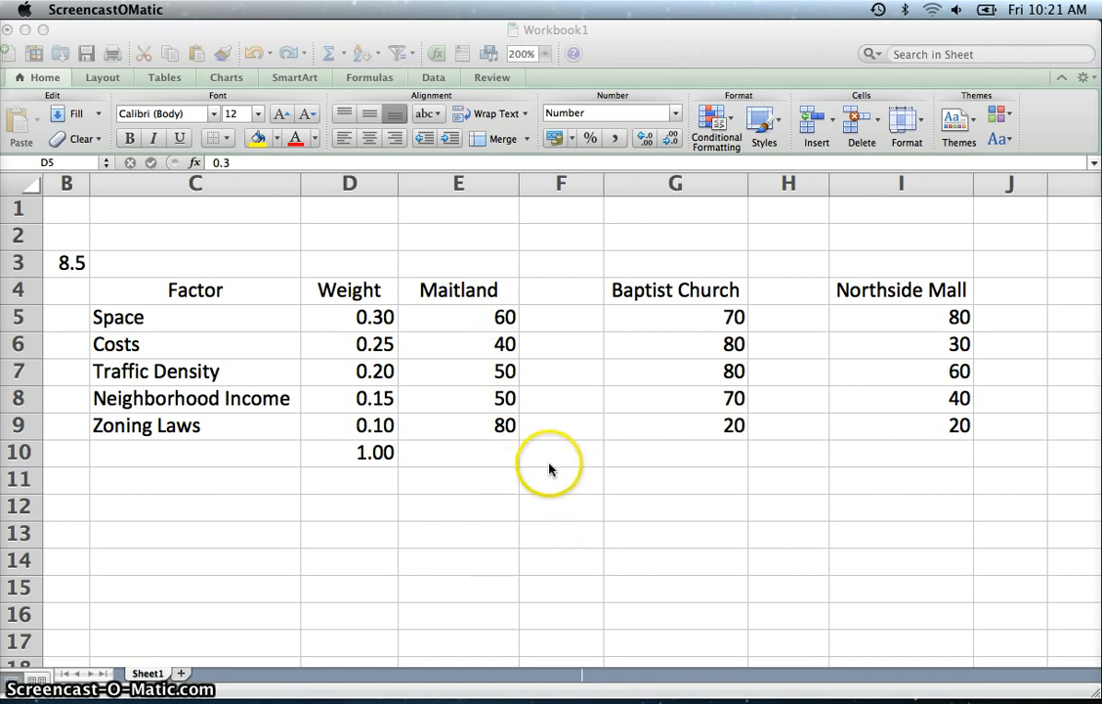
mouse_move(394, 450)
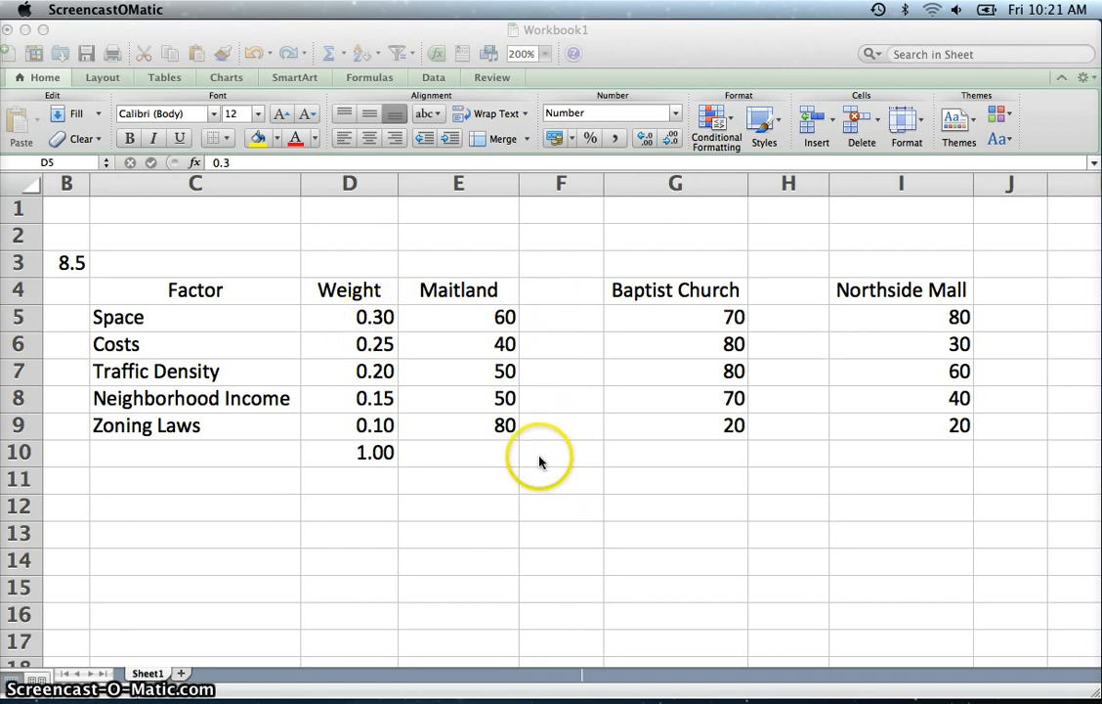
mouse_move(262, 485)
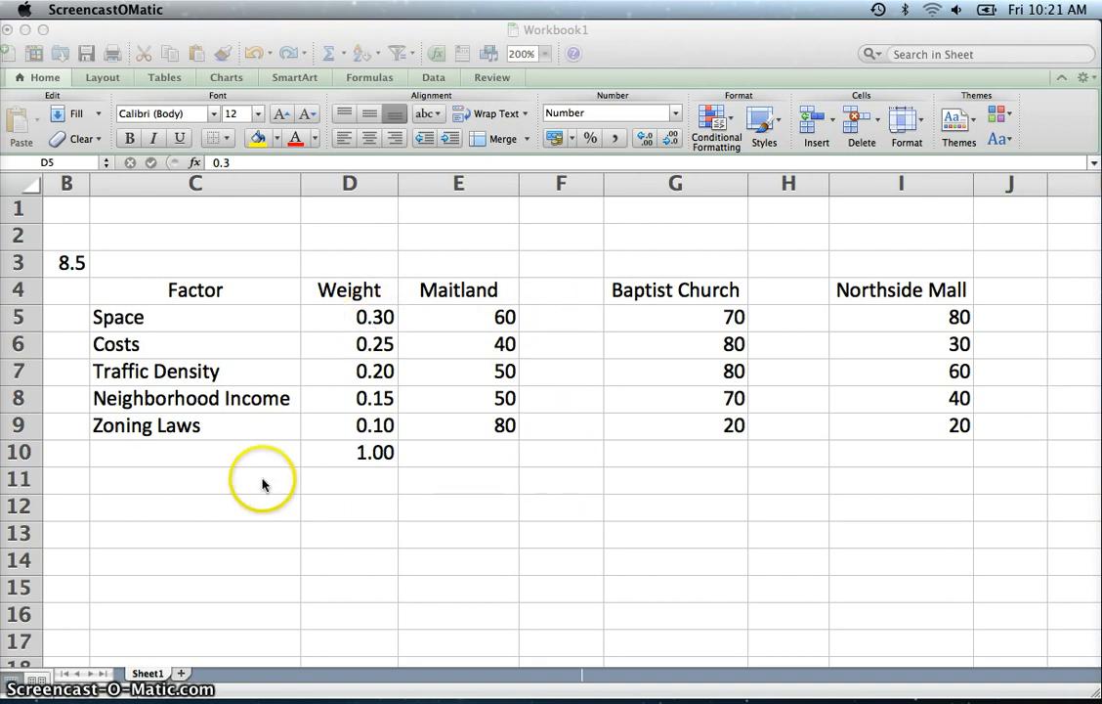
mouse_move(251, 448)
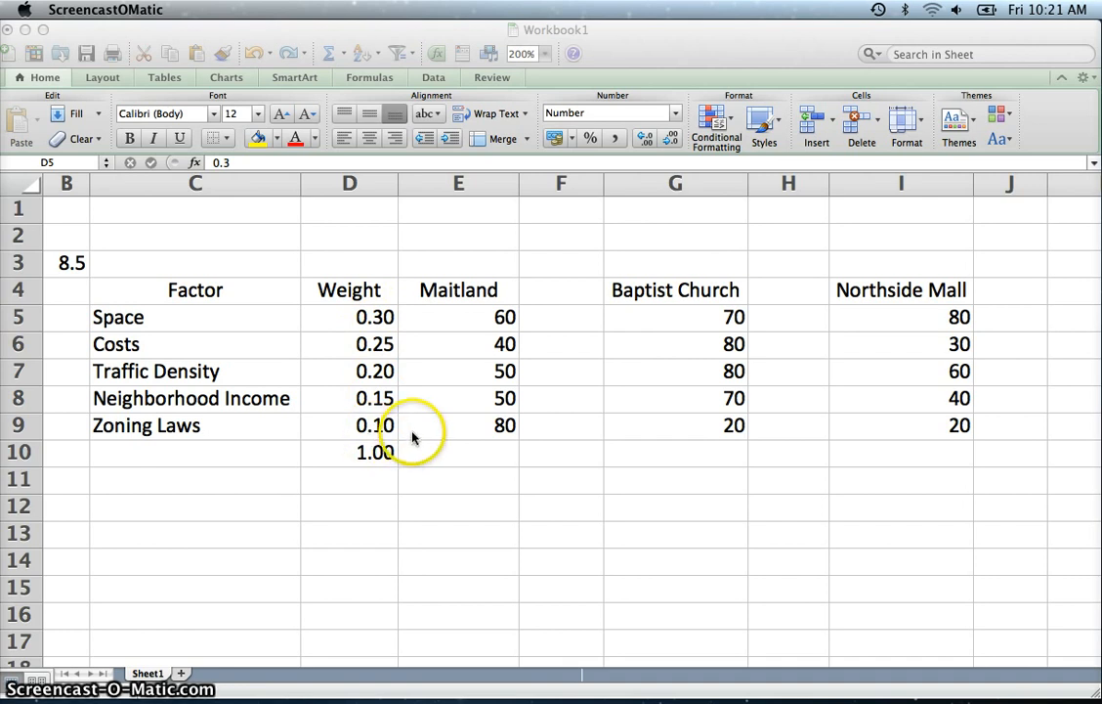
mouse_move(448, 342)
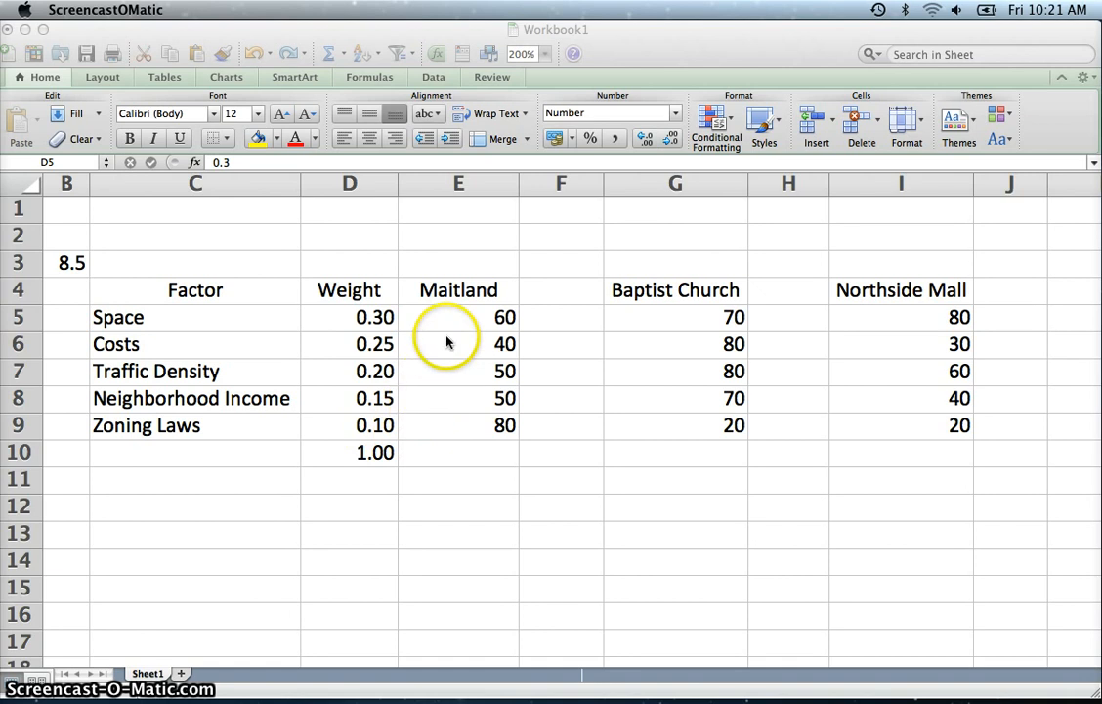
mouse_move(452, 322)
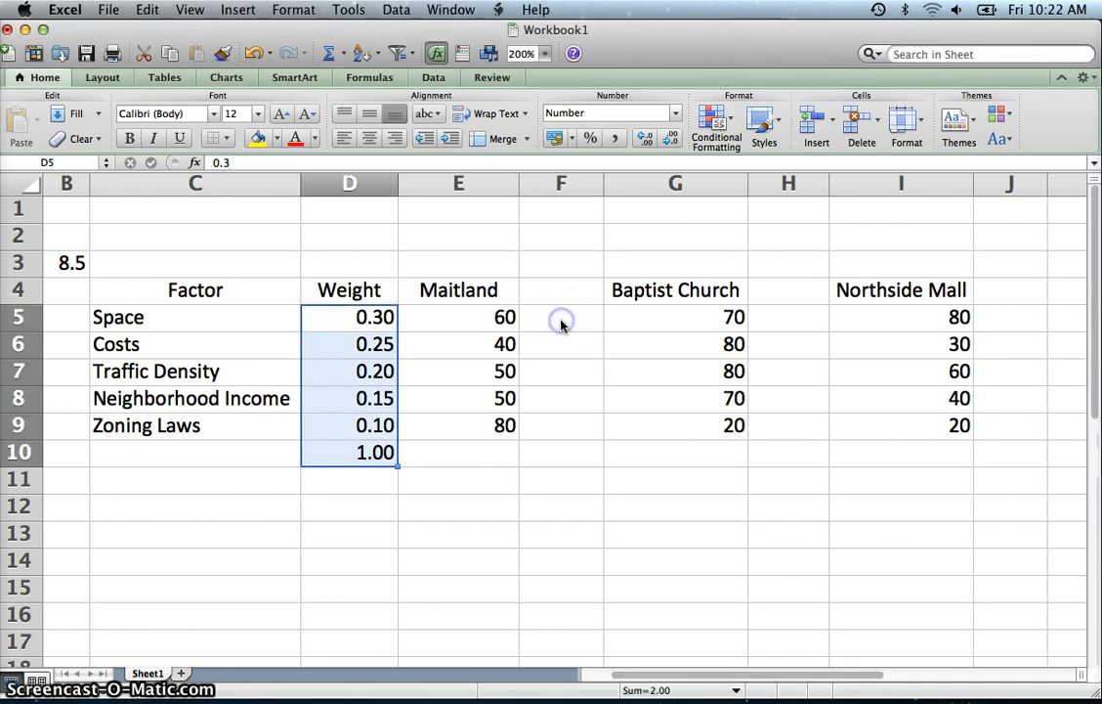
Enter Maitland's weighted Space score in F5 as the E5 rating times the D5 weight, giving 18
left_click(561, 317)
type("=E5*")
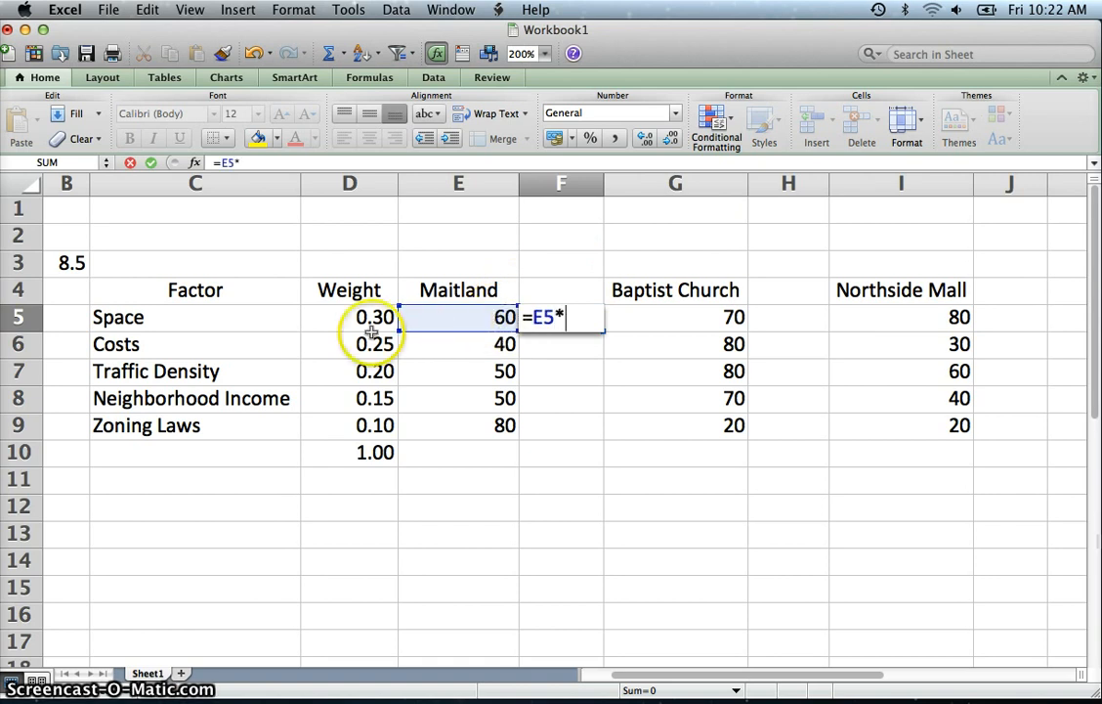
left_click(348, 316)
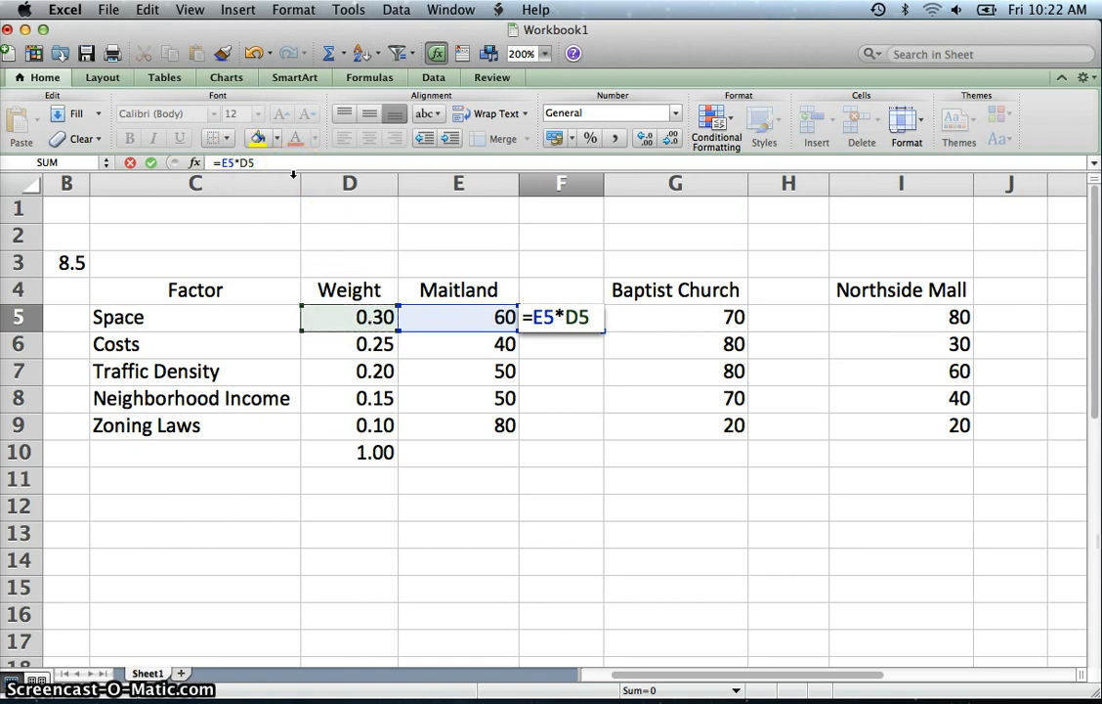
key("f4")
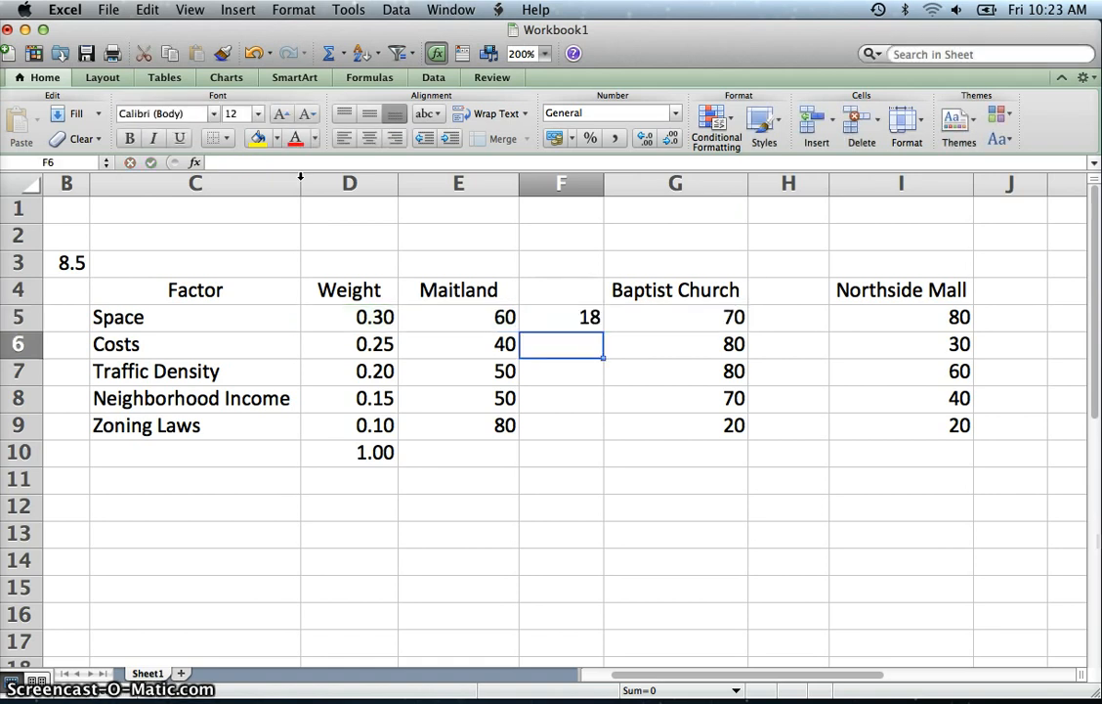
Fill the F5 formula down through F9 so Maitland's weighted scores read 18, 10, 10, 7.5, 8
left_click(563, 317)
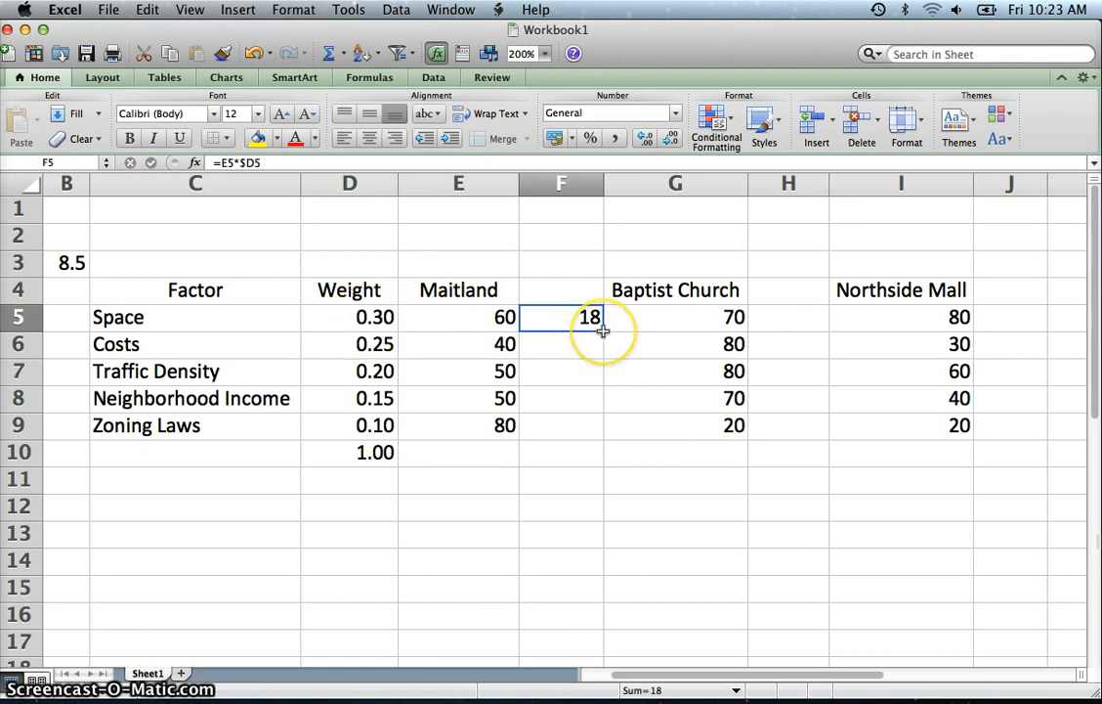
left_click_drag(602, 328, 602, 438)
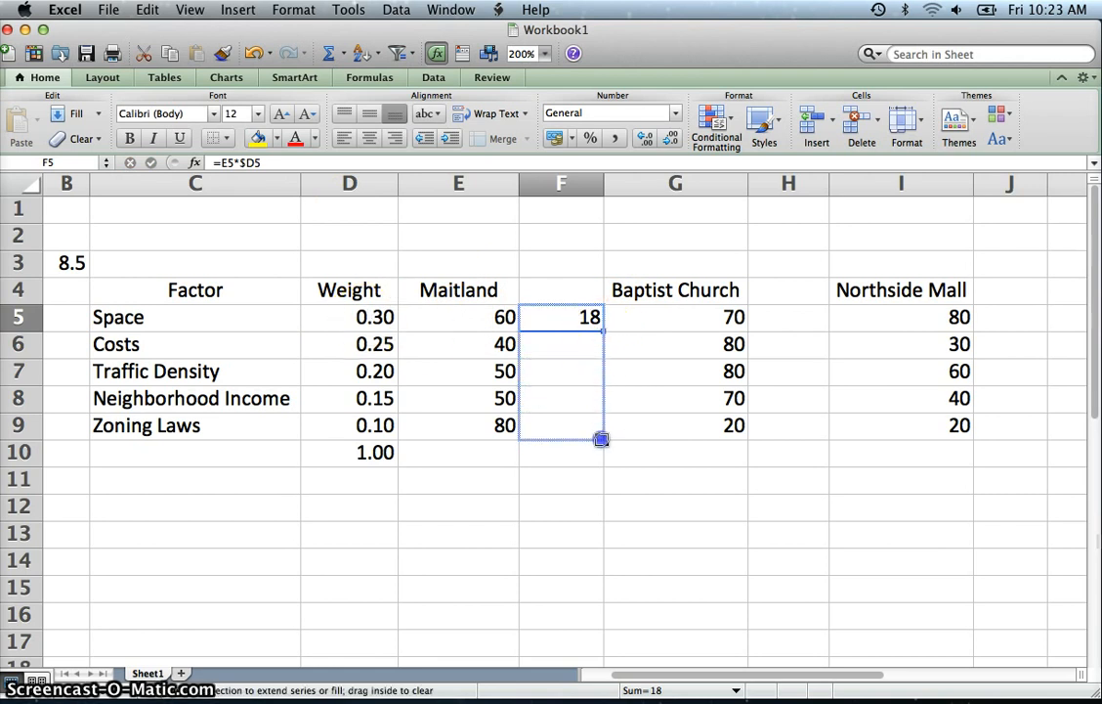
left_click_drag(602, 317, 602, 427)
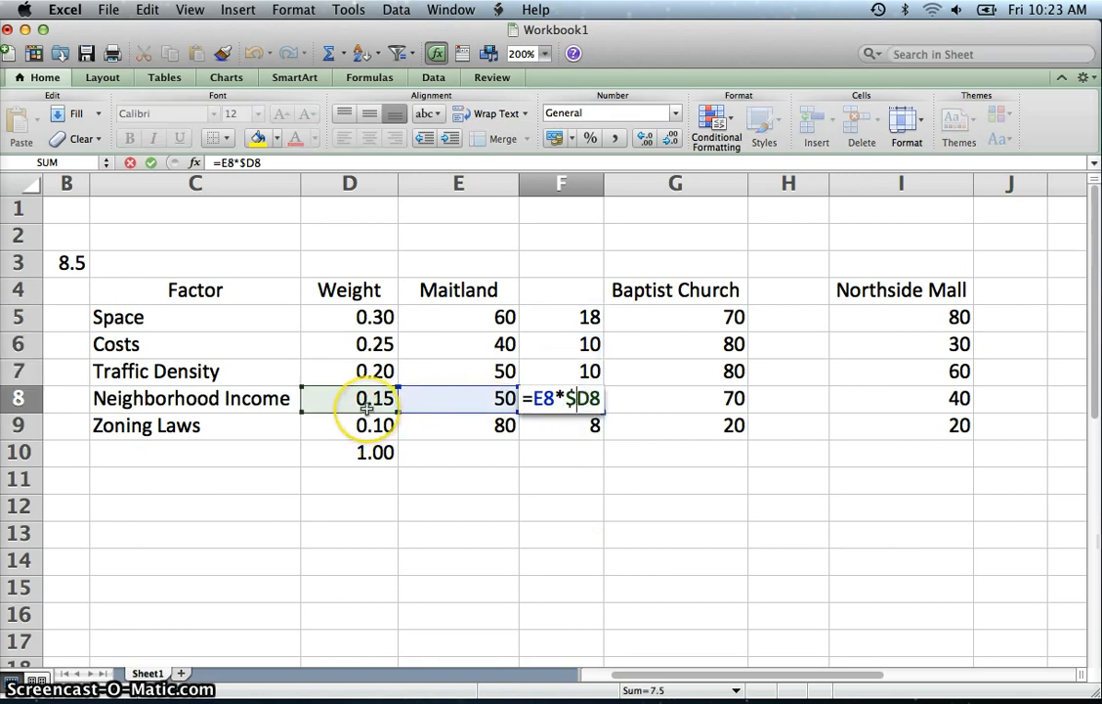
mouse_move(686, 432)
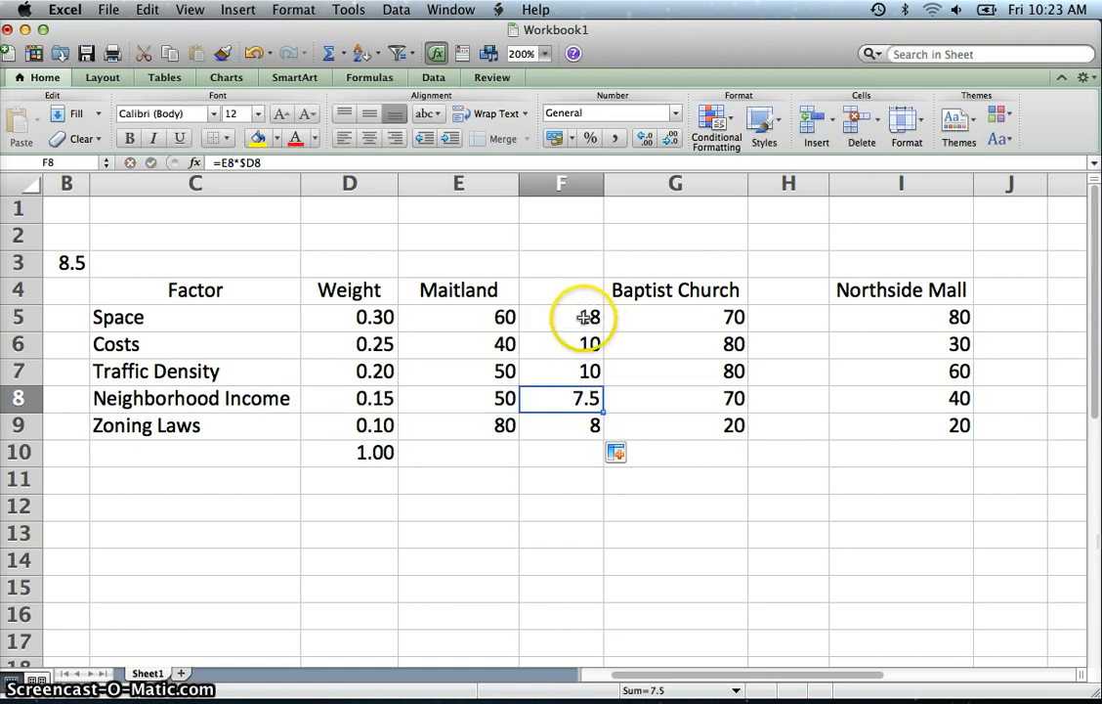
Paste the weighted formula into H5 and fill it to H9, giving Baptist Church 21, 20, 16, 10.5, 2
left_click(561, 317)
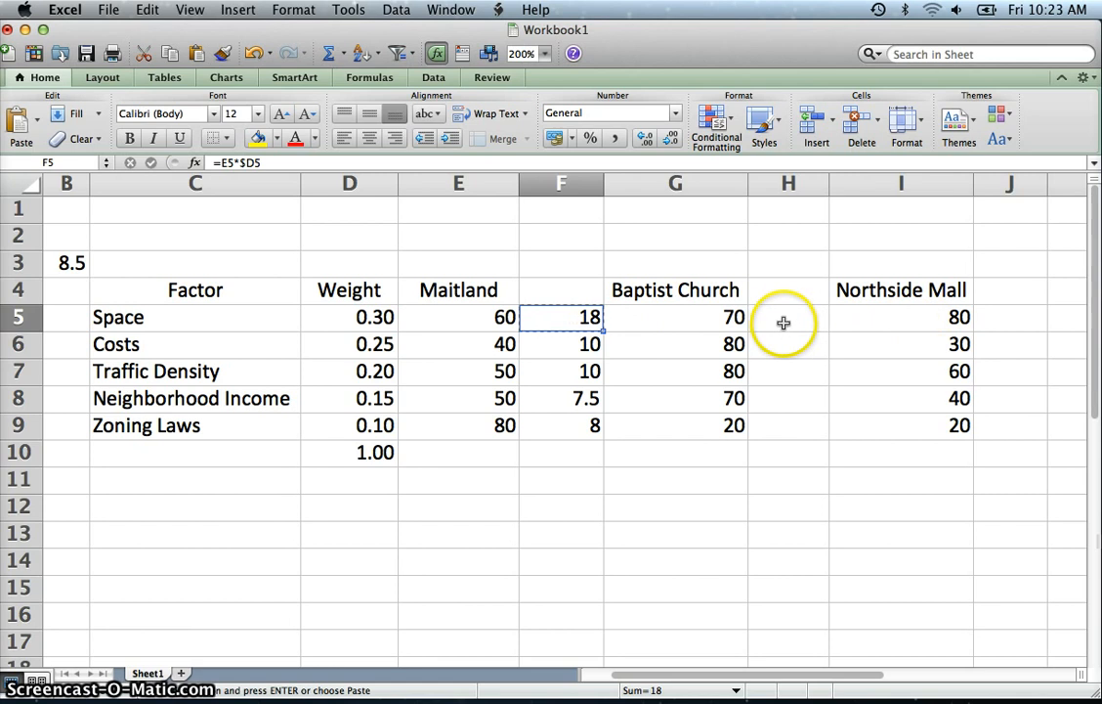
left_click(788, 317)
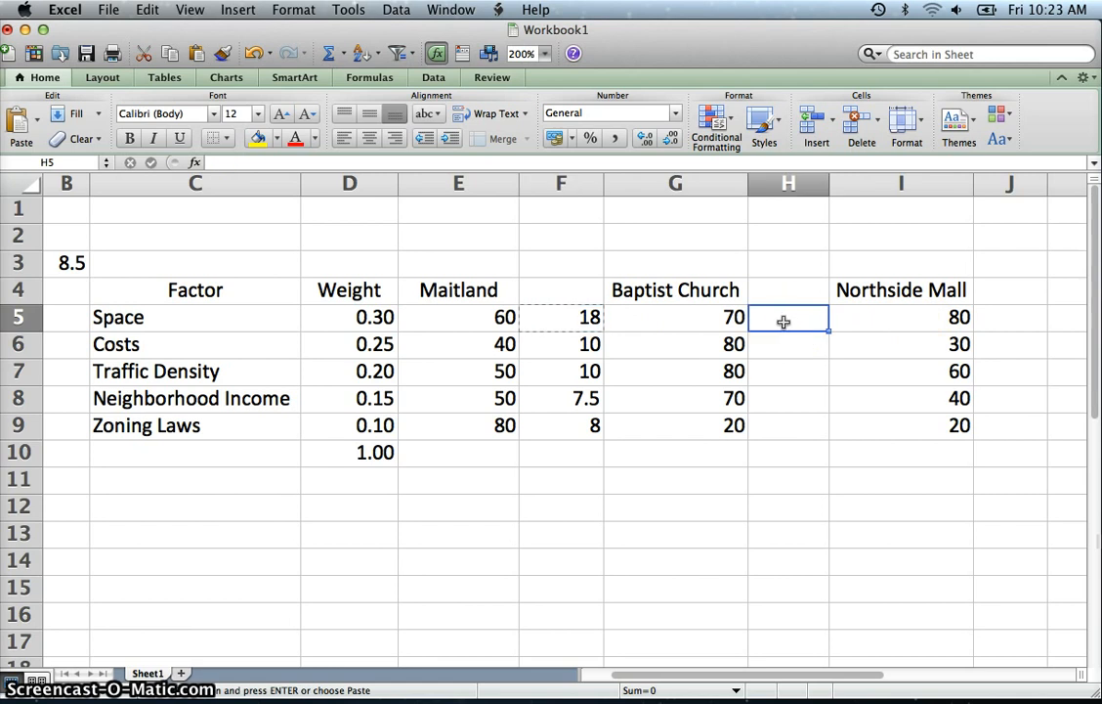
key("cmd+v")
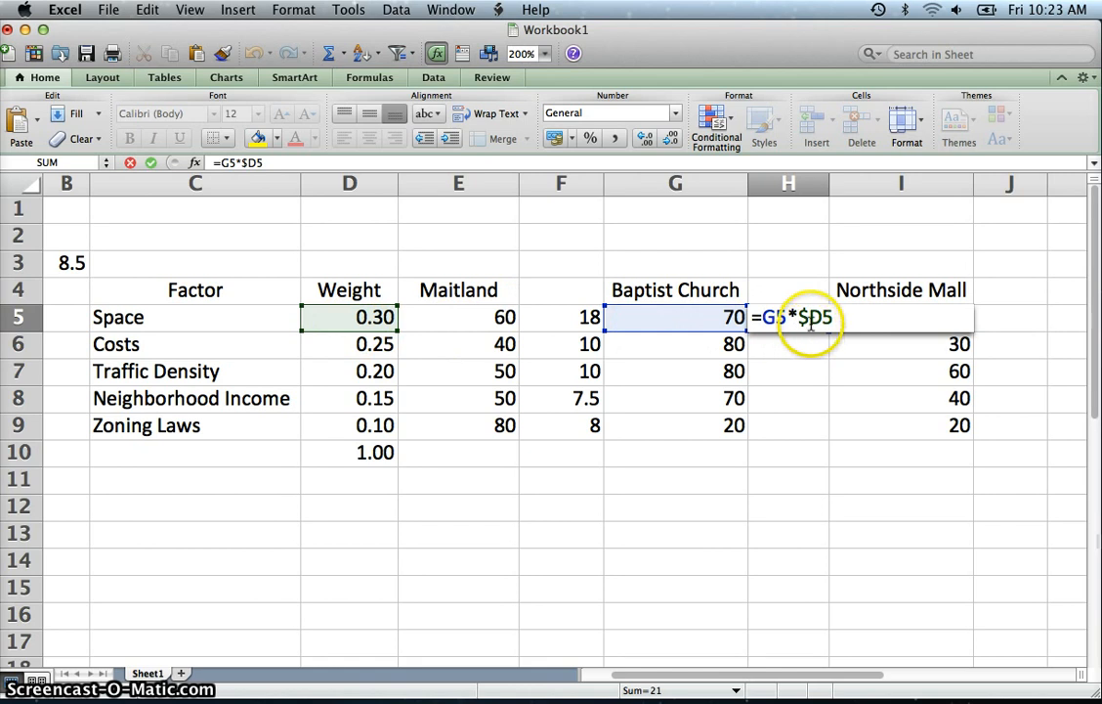
mouse_move(532, 354)
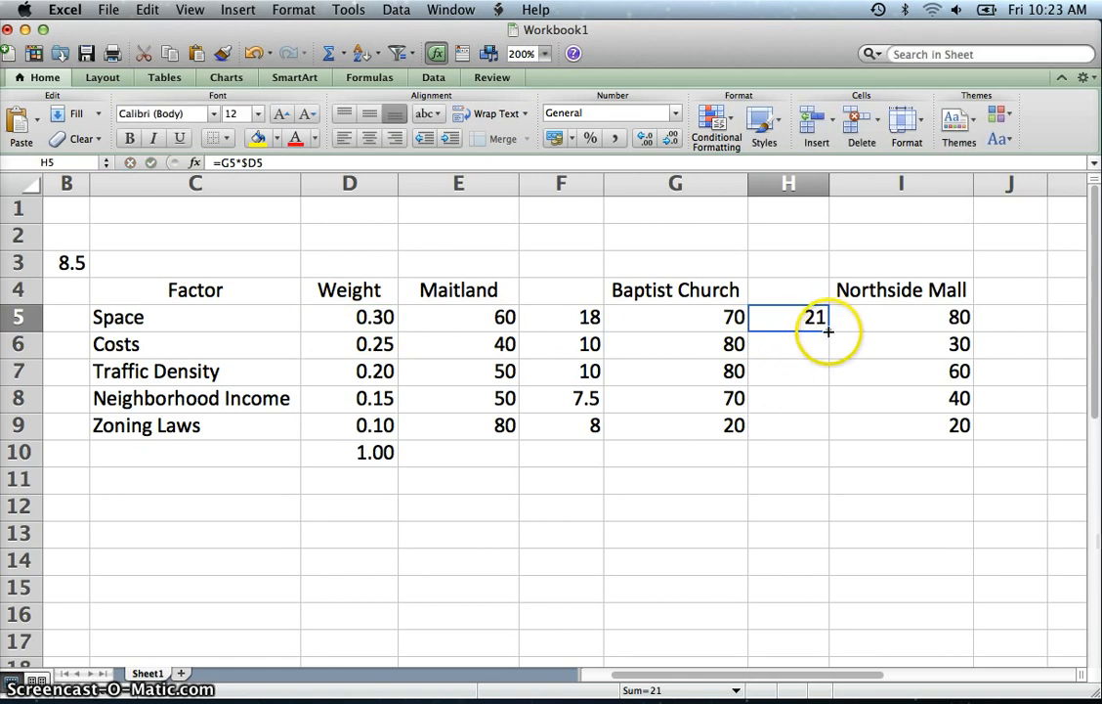
left_click_drag(829, 331, 829, 426)
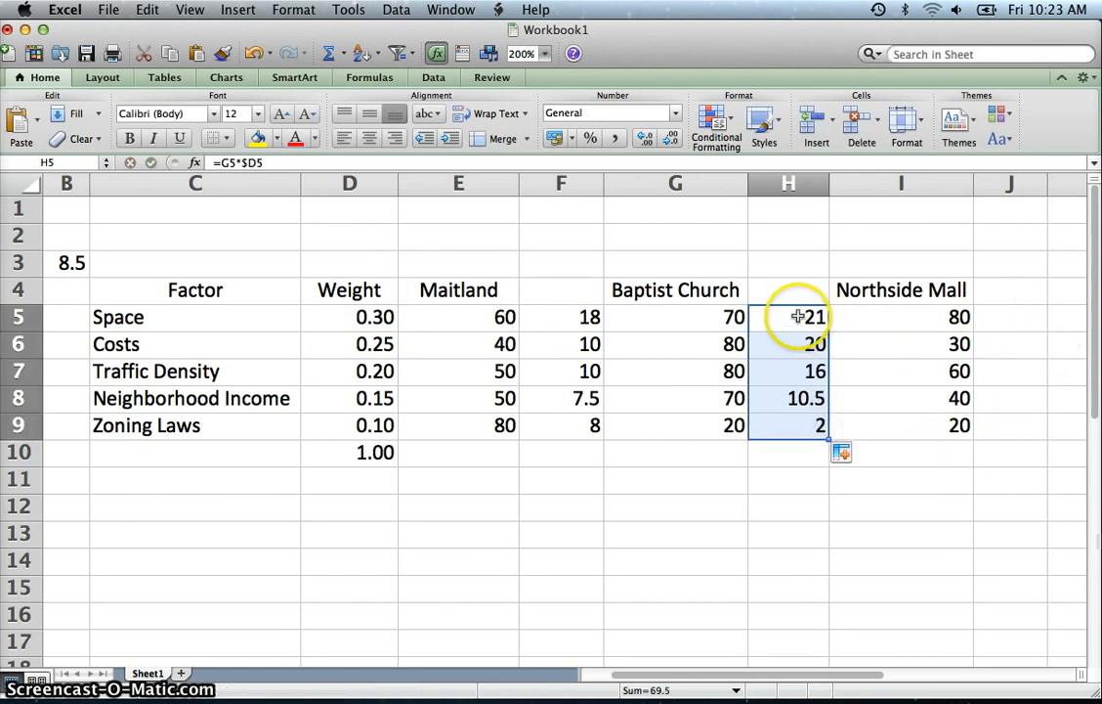
left_click(790, 317)
type("=I5*$D5")
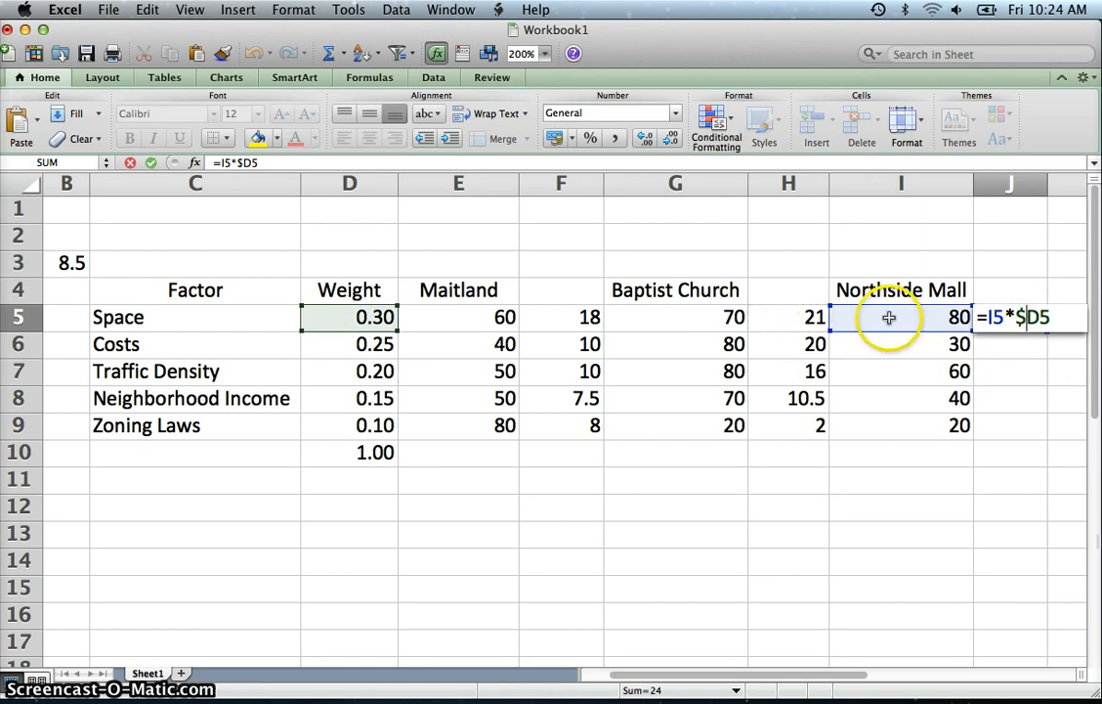
mouse_move(638, 311)
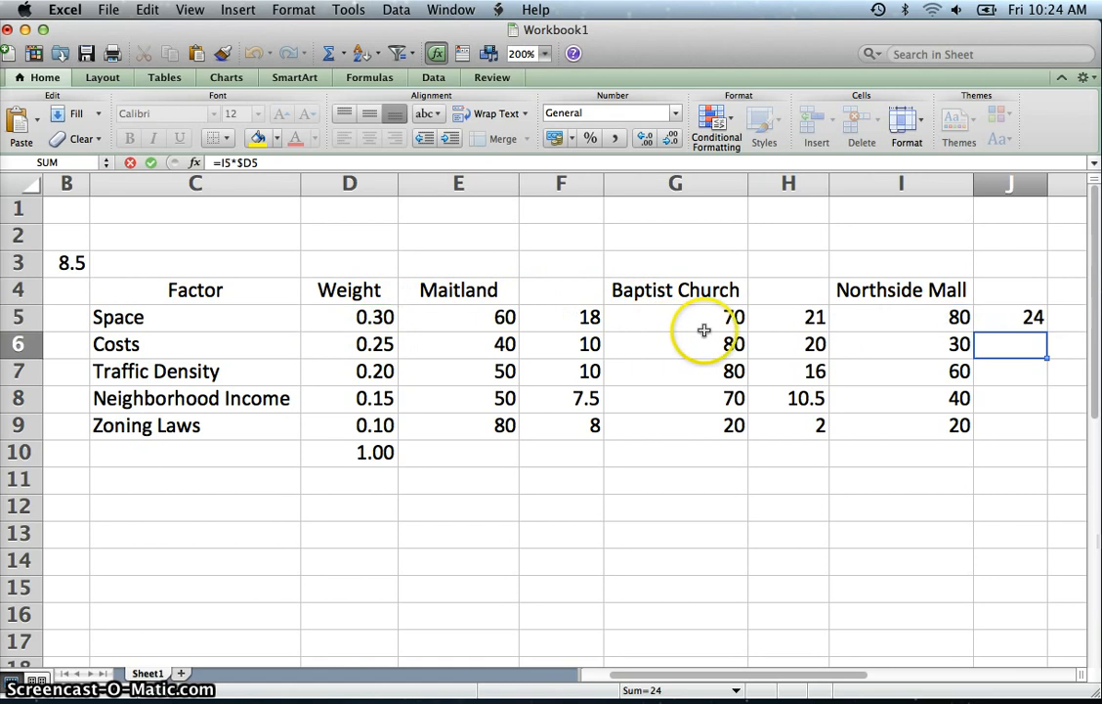
Fill the J5 formula down through J9 so Northside Mall's weighted scores read 24, 7.5, 12, 6, 2
left_click(1010, 316)
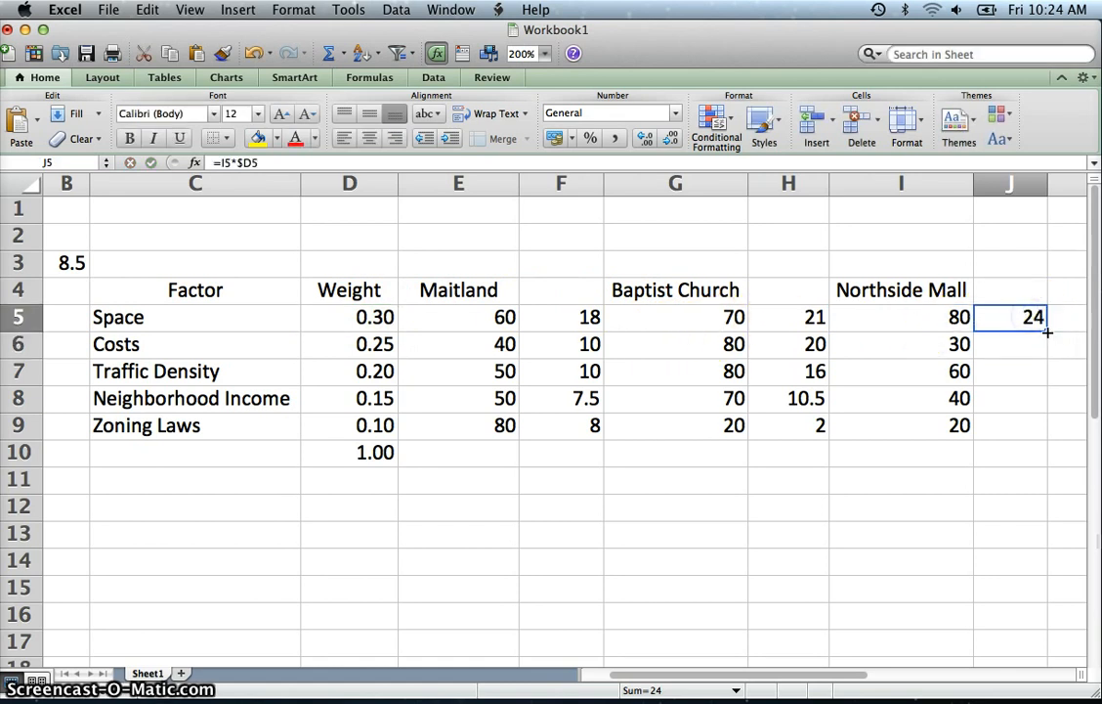
left_click_drag(1032, 316, 1032, 427)
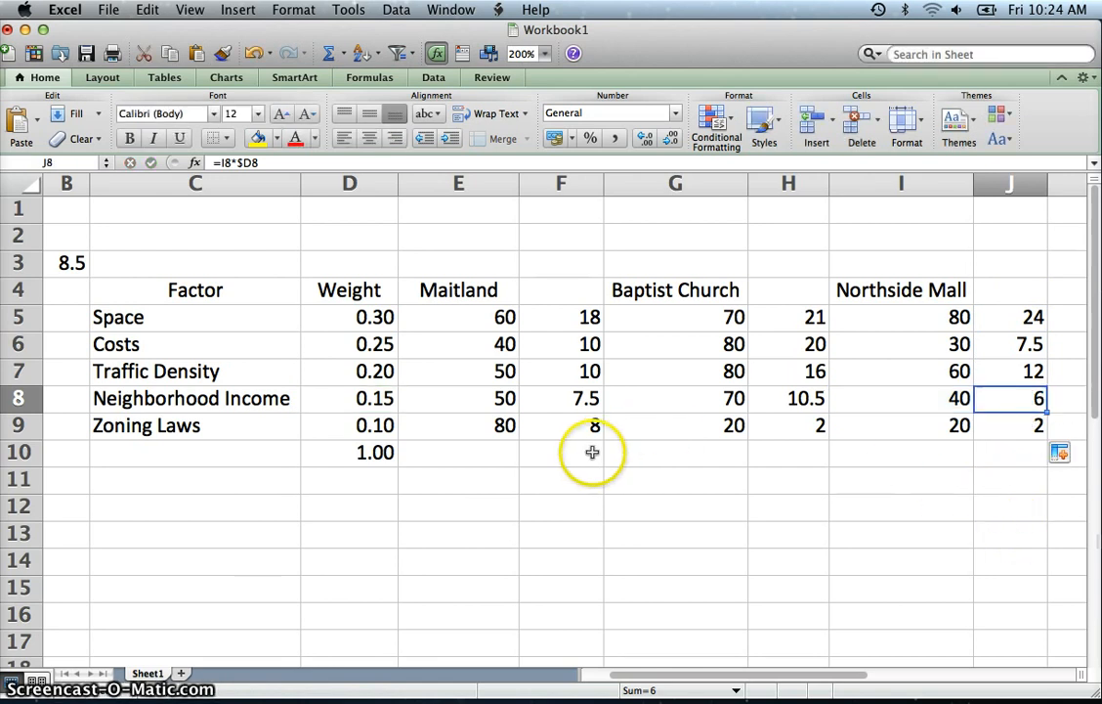
Total Maitland's weighted scores in F10 with =SUM(F5:F9), giving 53.5
left_click(561, 451)
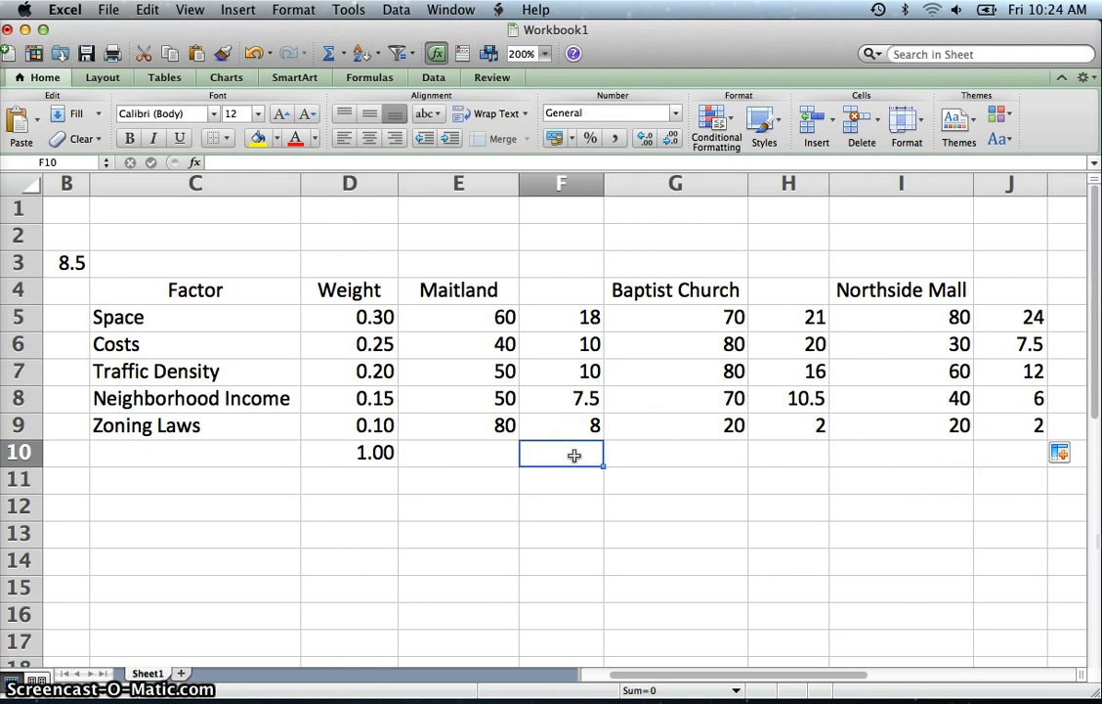
type("=sum(")
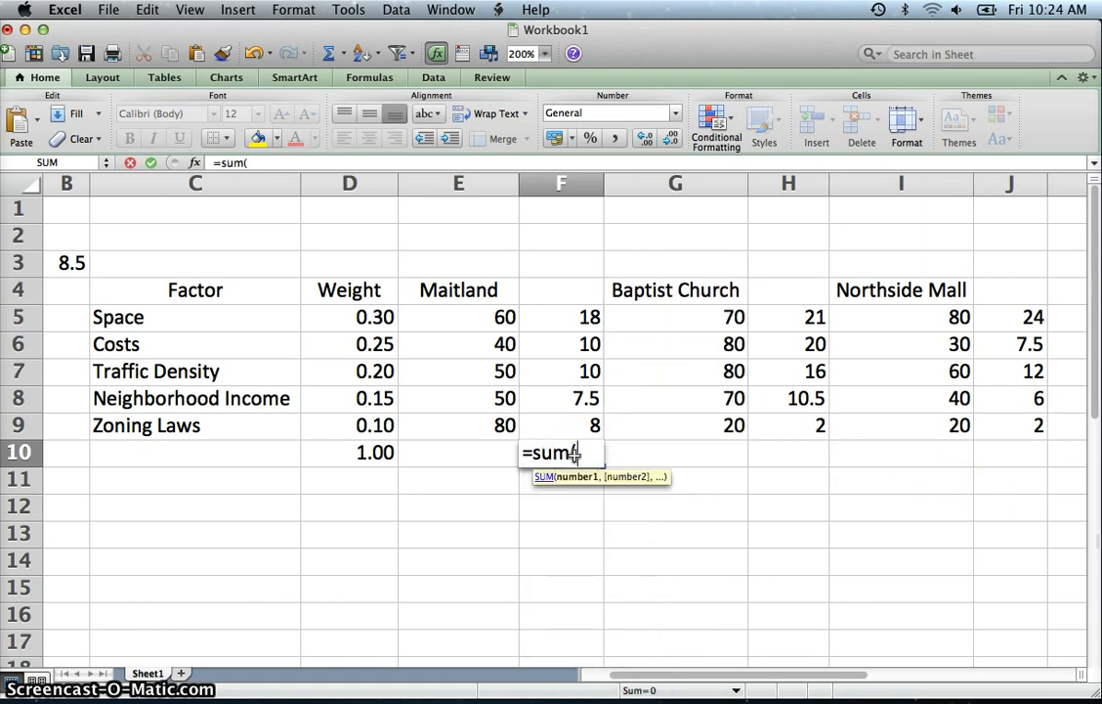
left_click_drag(561, 317, 561, 372)
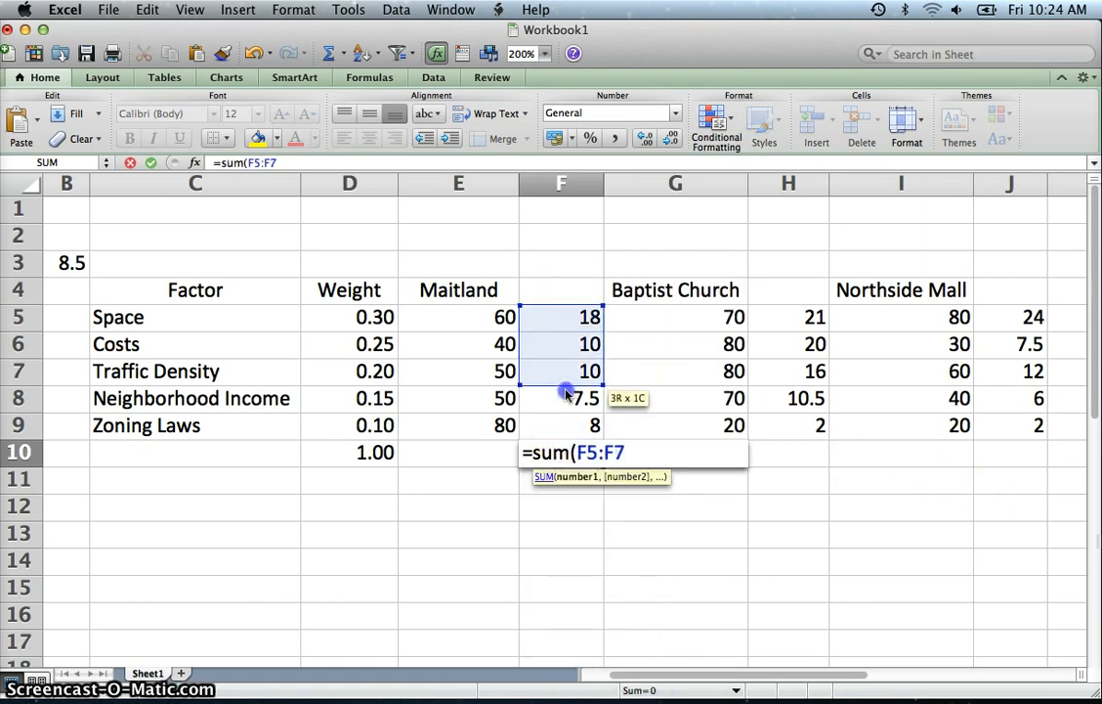
left_click_drag(563, 371, 563, 426)
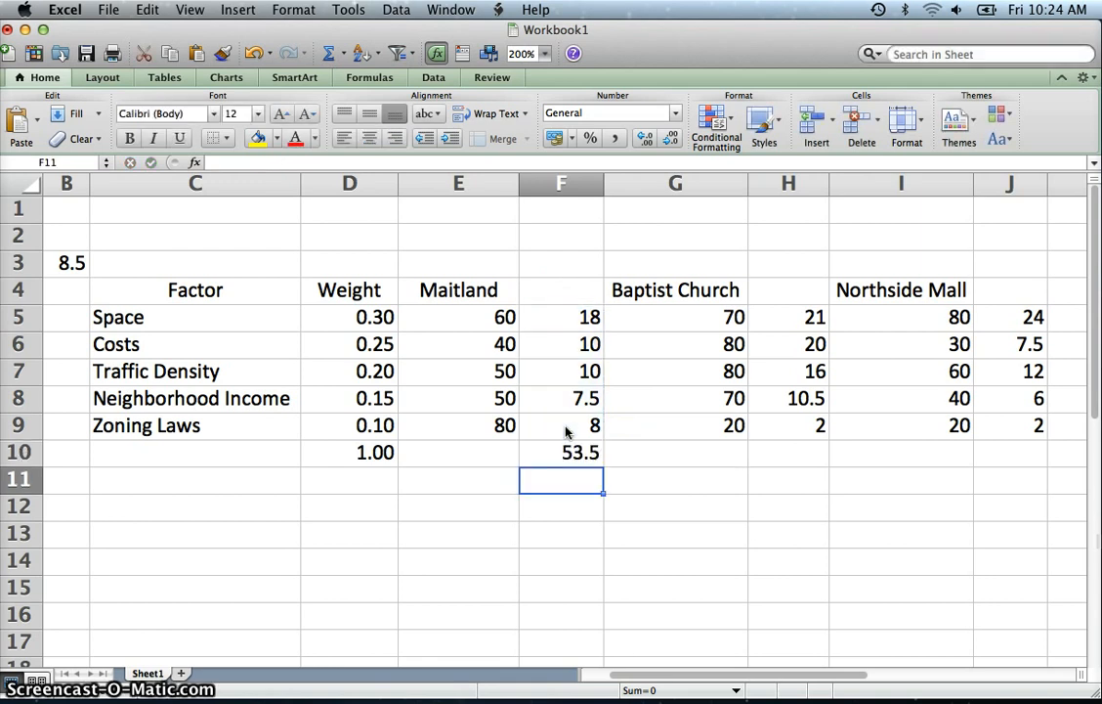
Copy the total formula into H10 and J10, giving Baptist Church 69.5 and Northside Mall 51.5
left_click(561, 452)
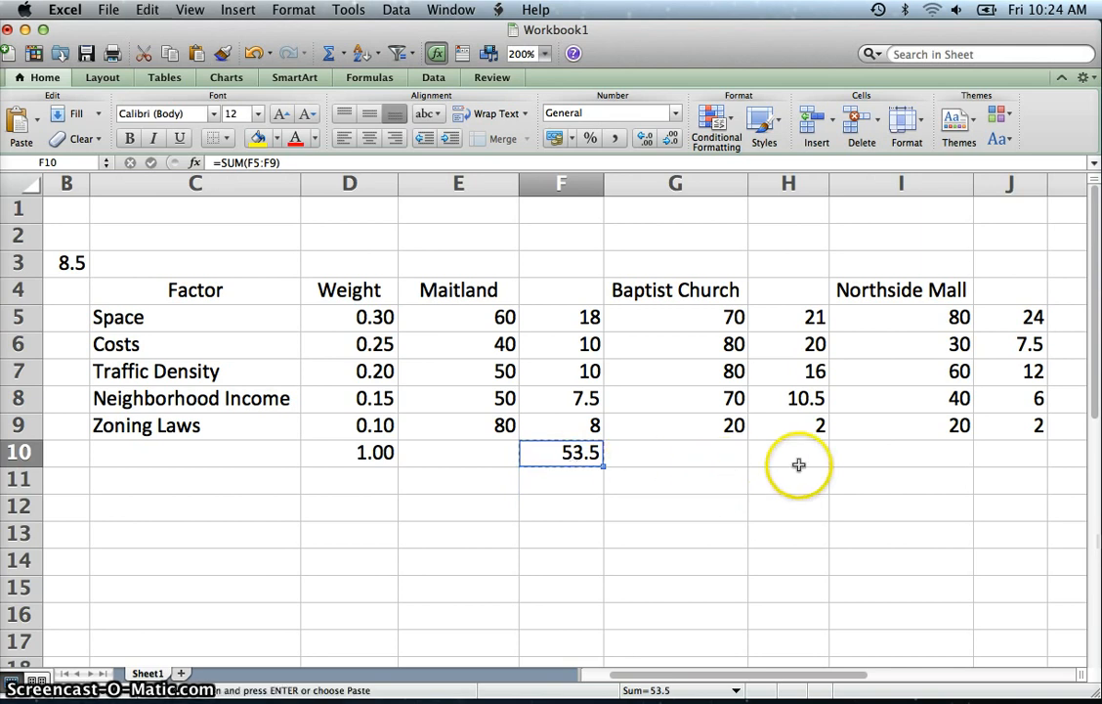
left_click(790, 451)
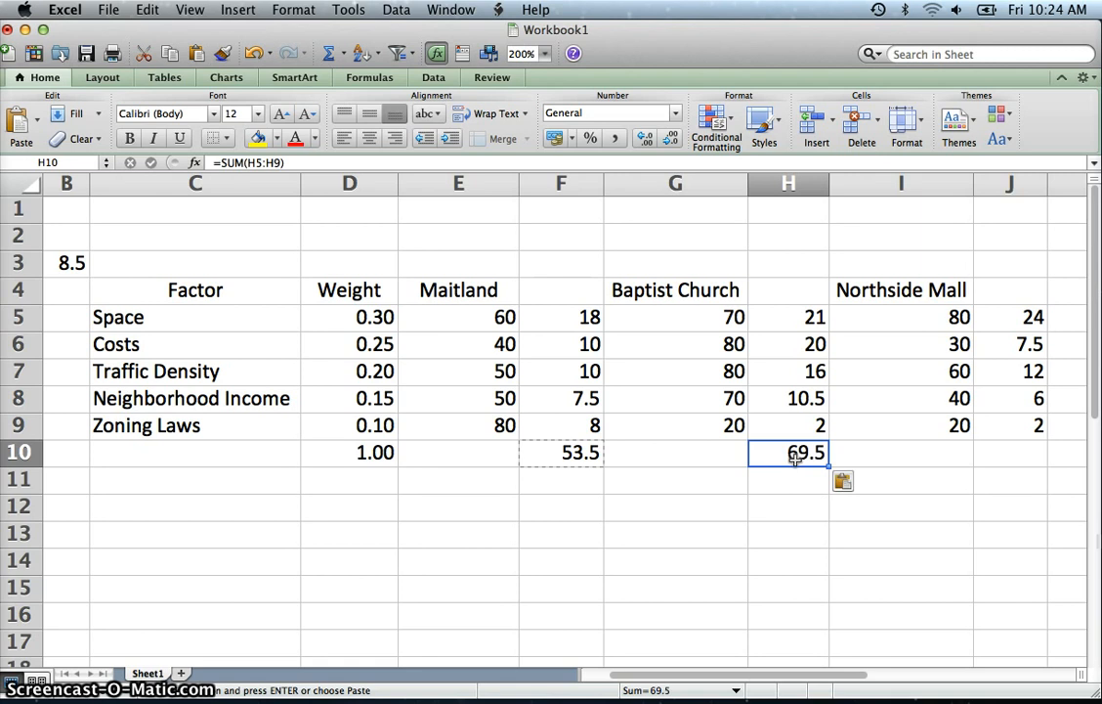
left_click(1011, 454)
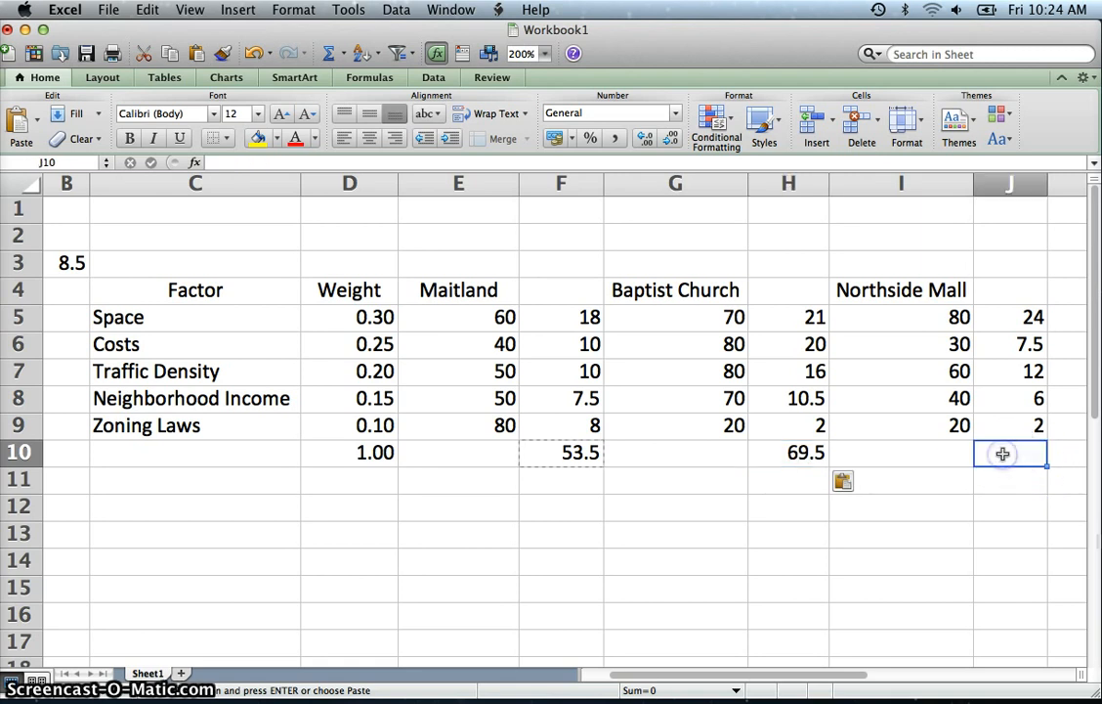
left_click(1012, 452)
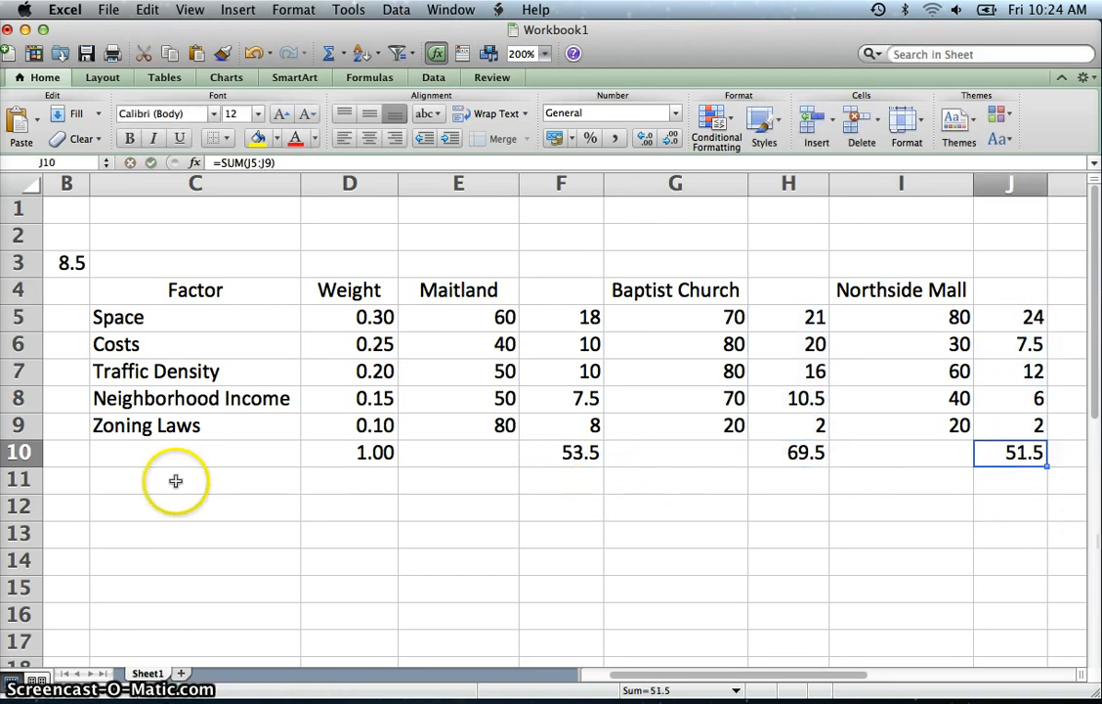
mouse_move(793, 344)
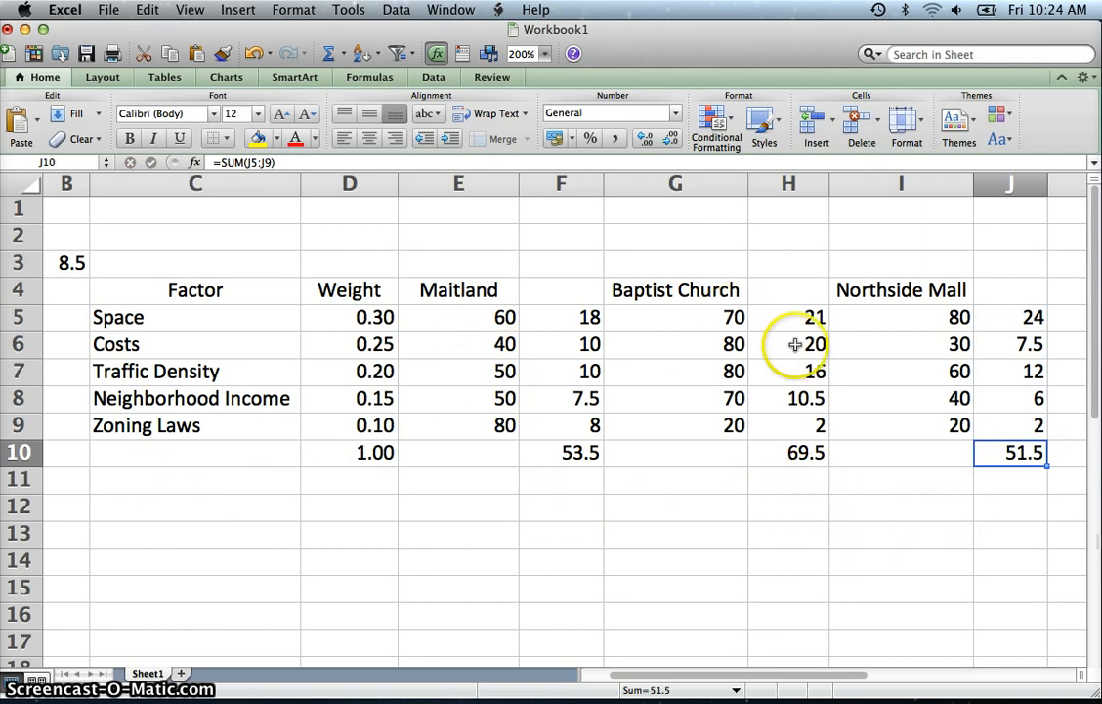
mouse_move(774, 482)
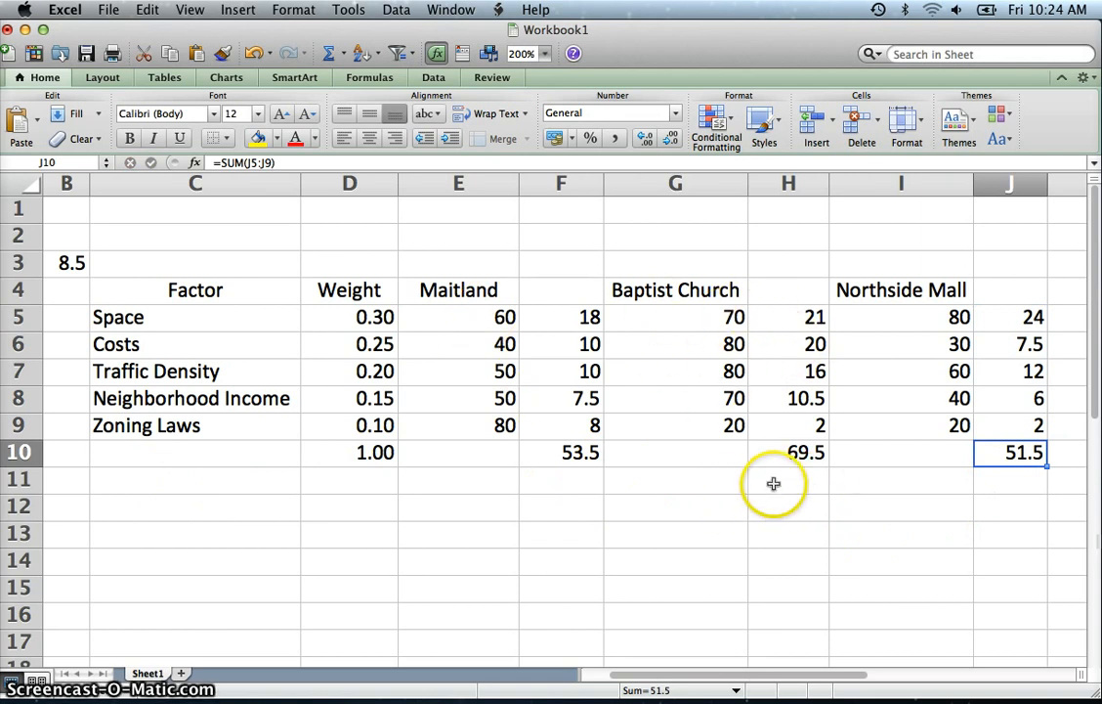
mouse_move(770, 497)
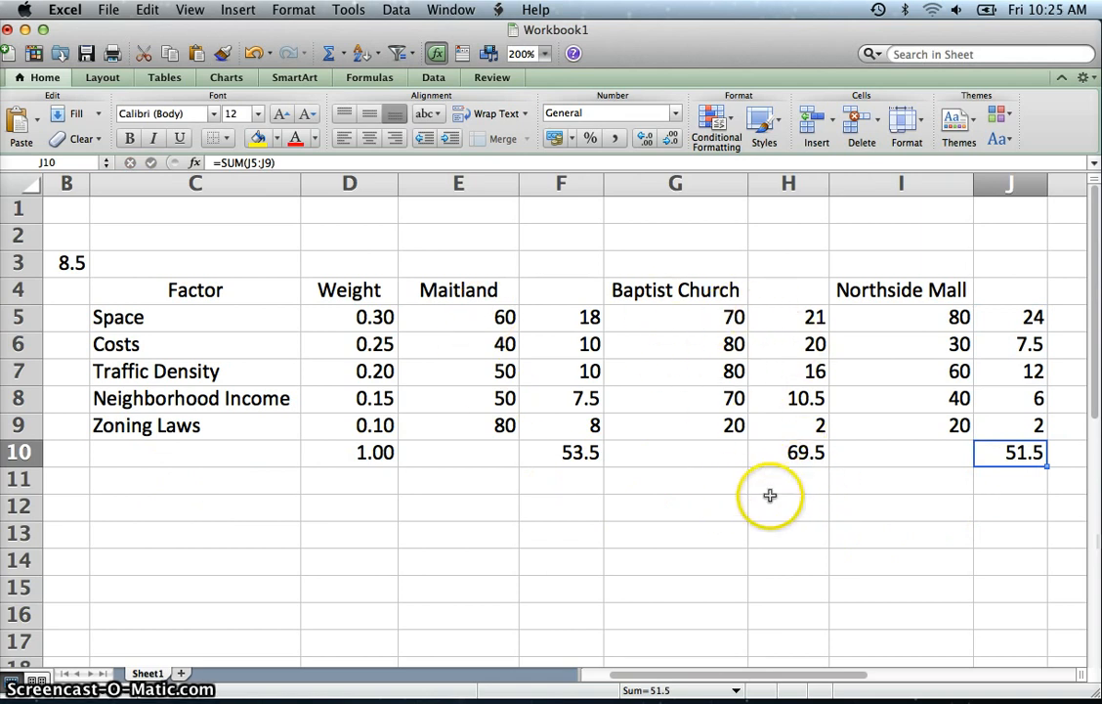
mouse_move(727, 438)
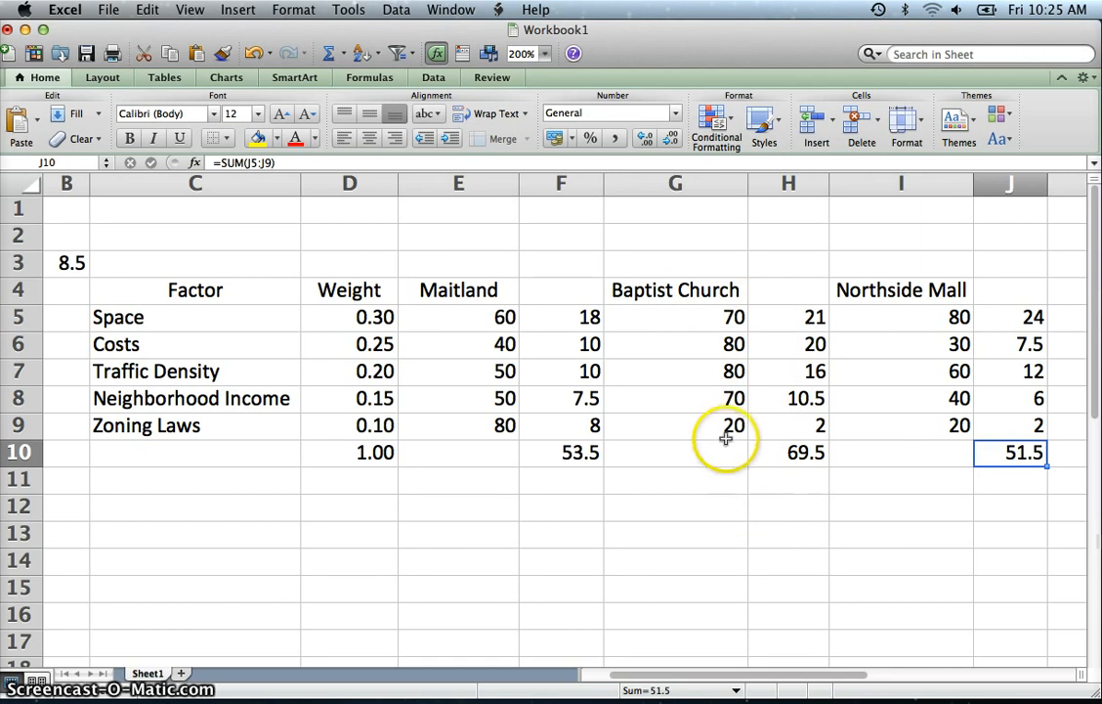
mouse_move(376, 430)
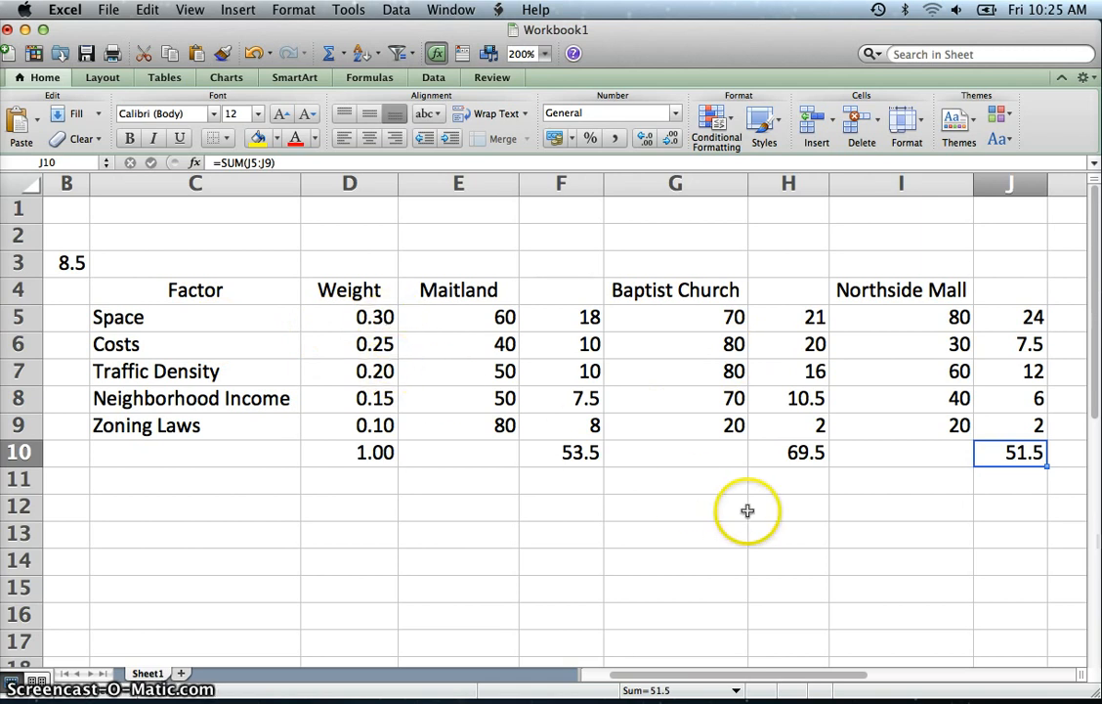
mouse_move(742, 602)
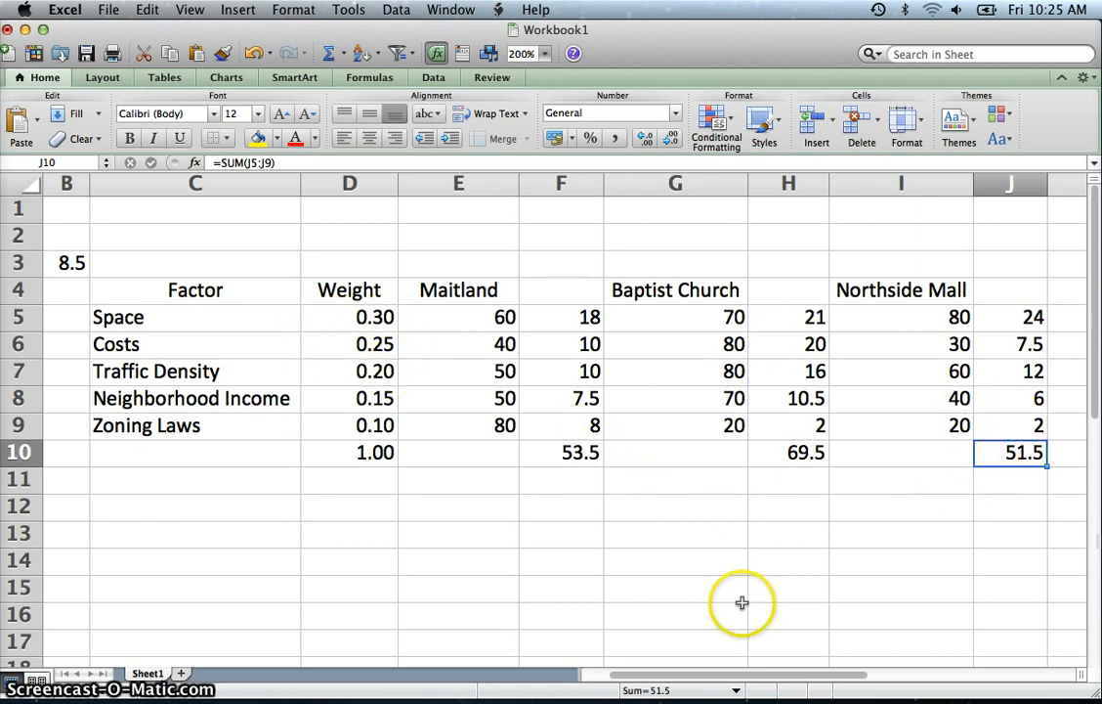